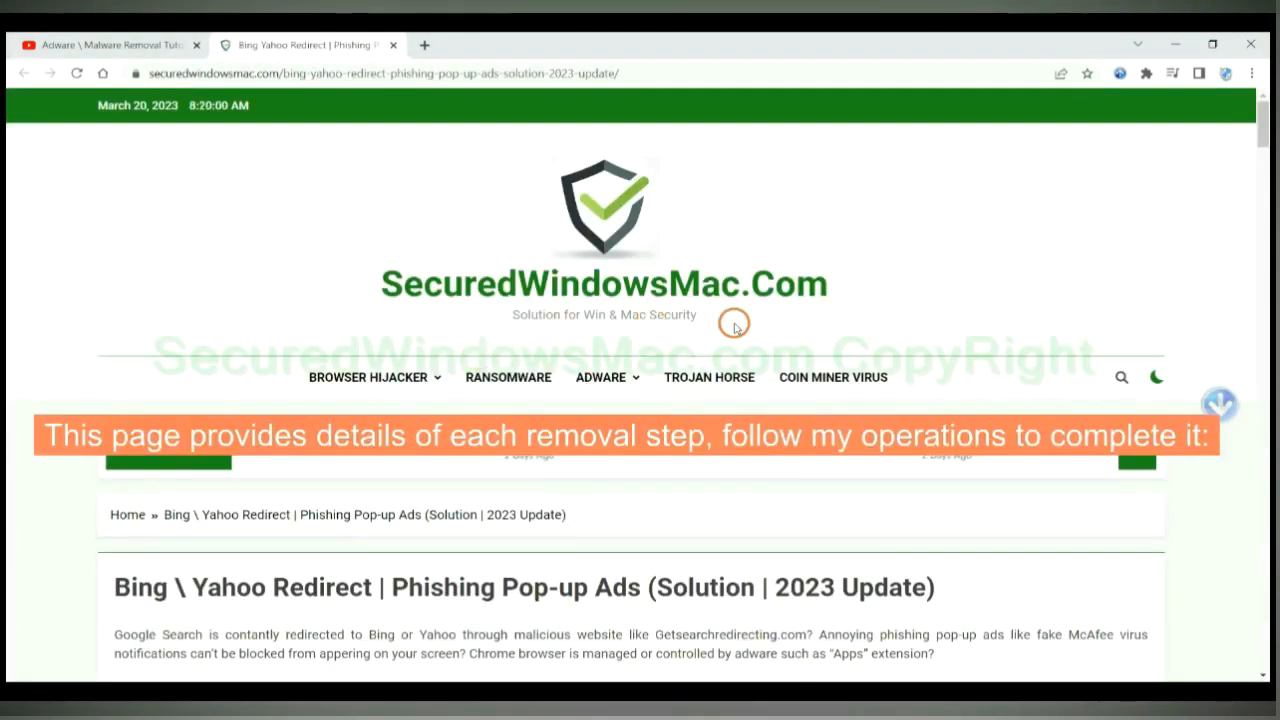
Reach the Instant Automatic Removal section and start the SpyHunter for Win OS download.
scroll(down, 3)
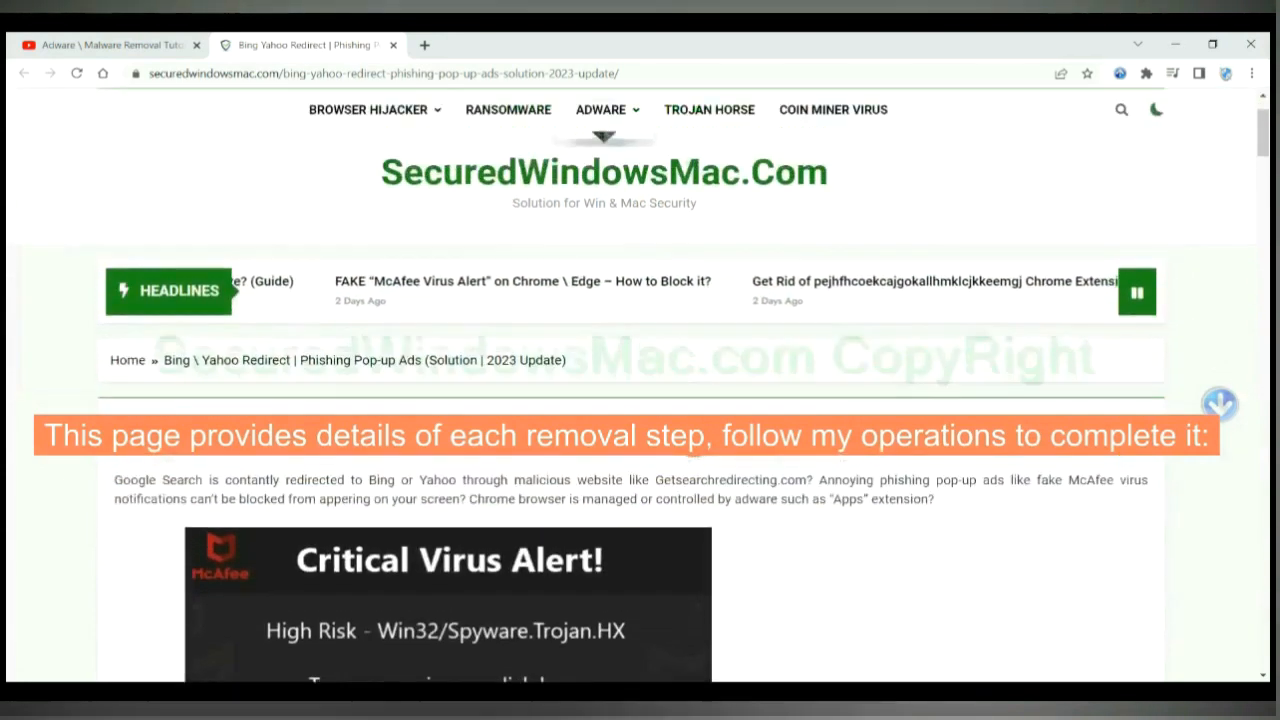
scroll(down, 3)
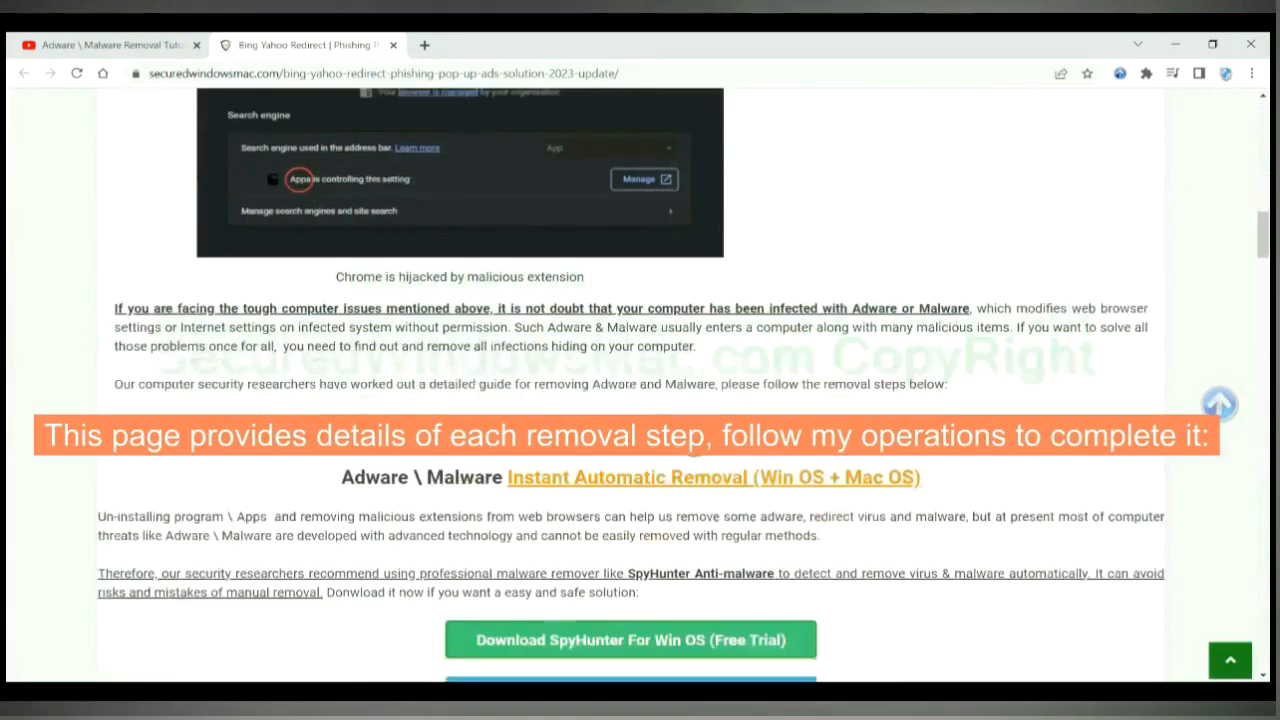
scroll(down, 3)
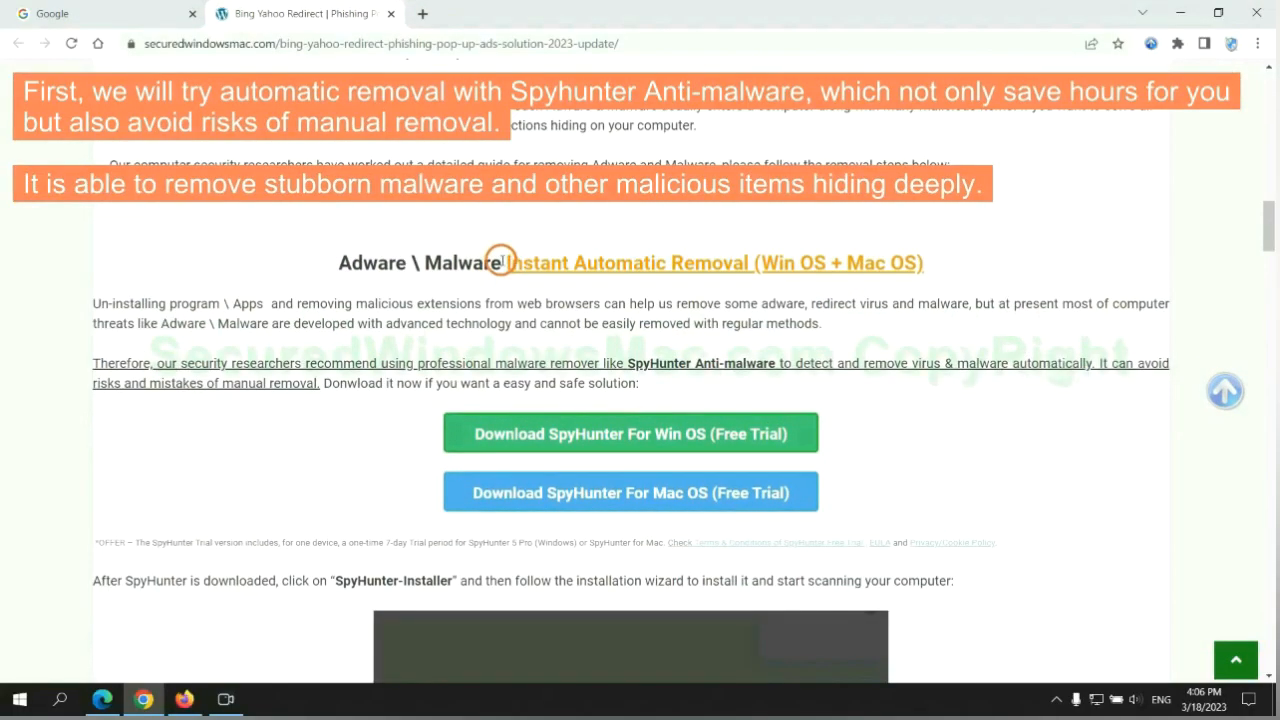
double_click(522, 262)
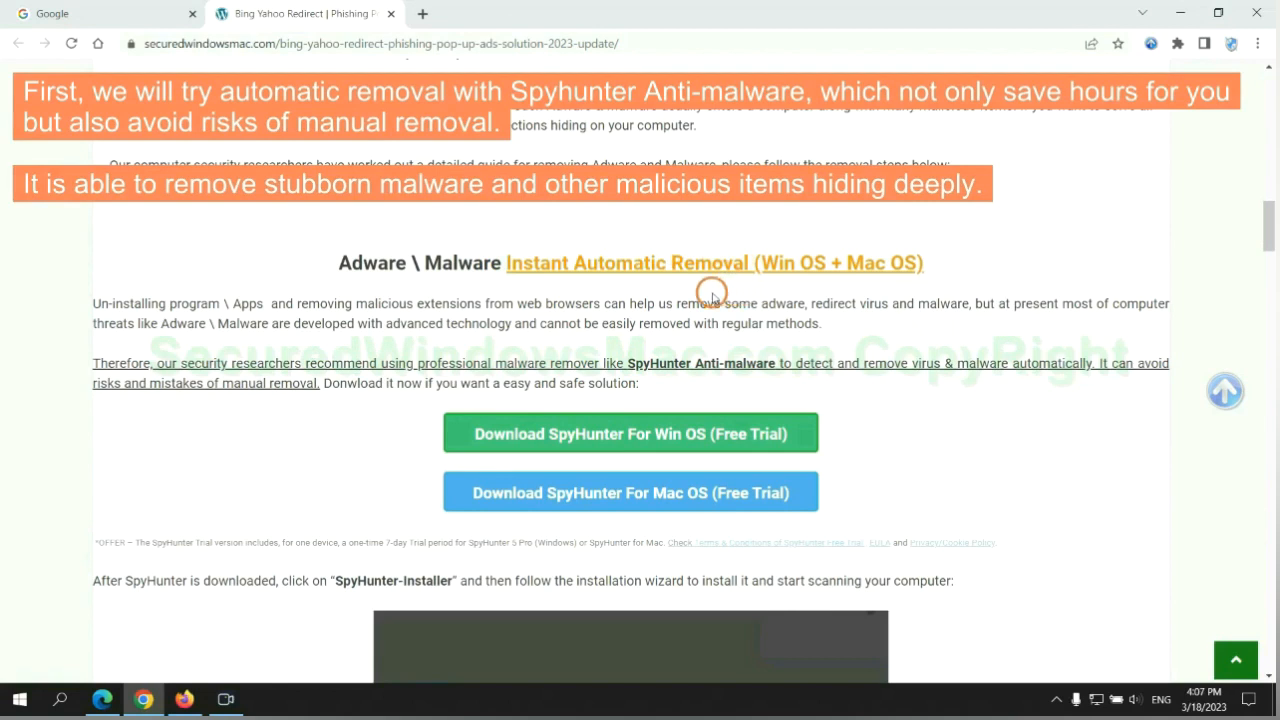
mouse_move(480, 292)
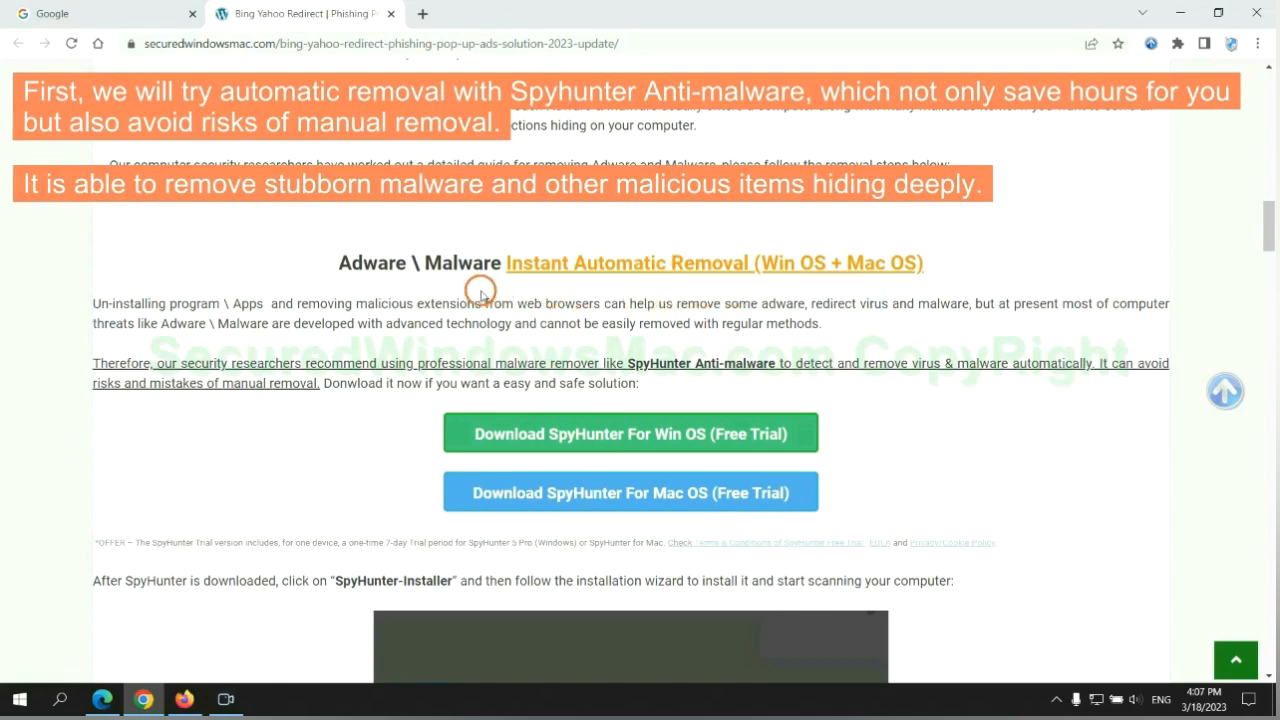
mouse_move(184, 316)
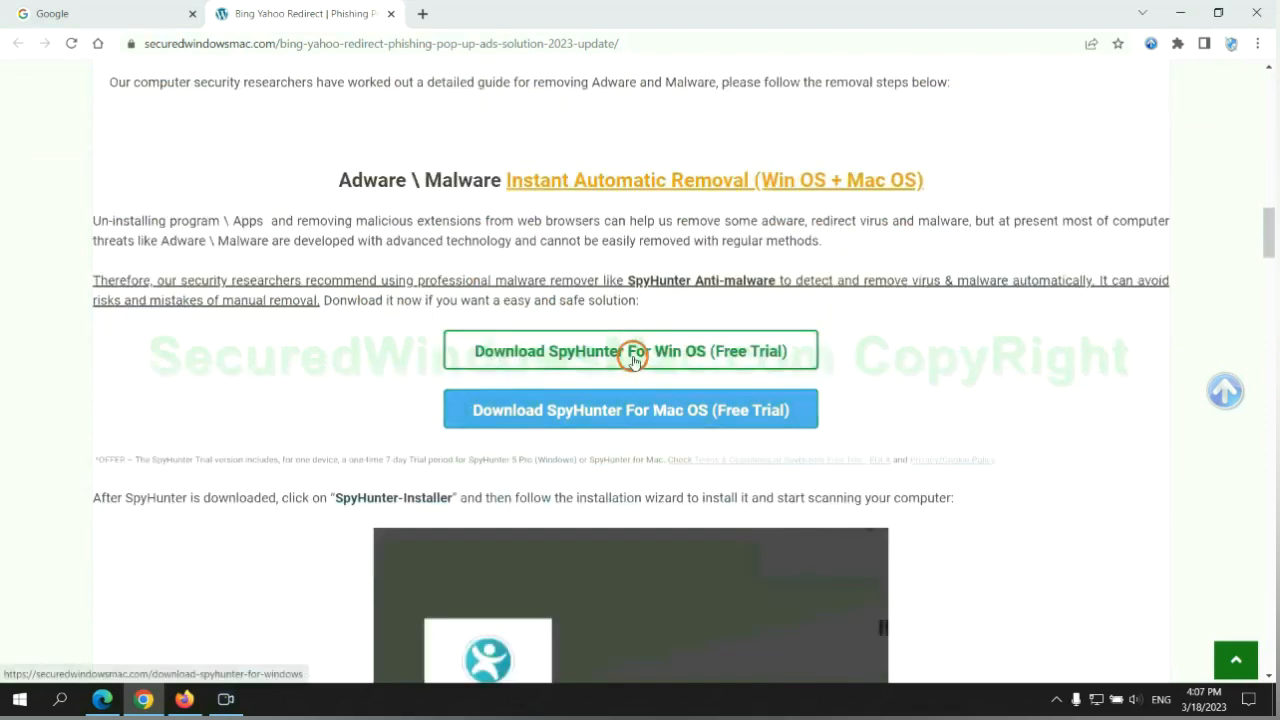
scroll(down, 3)
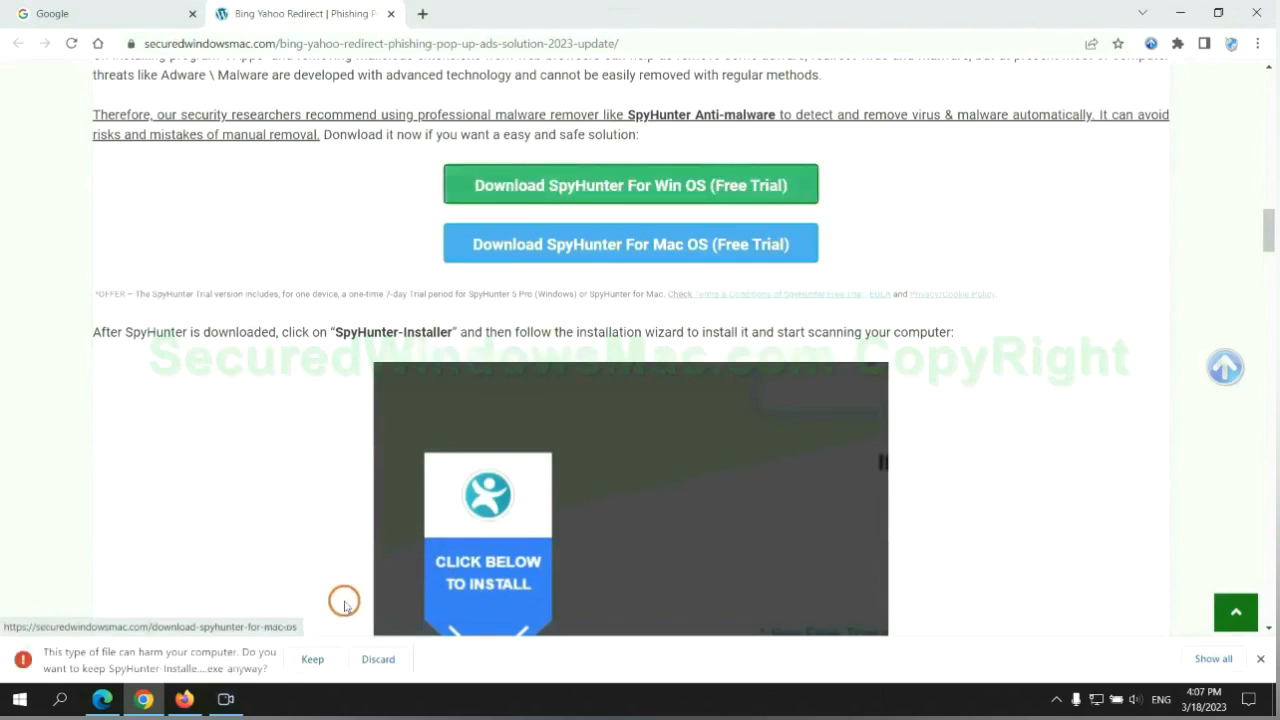
Keep the flagged installer, accept the EULA, run Start Scan Now and continue with the detected threats.
click(312, 658)
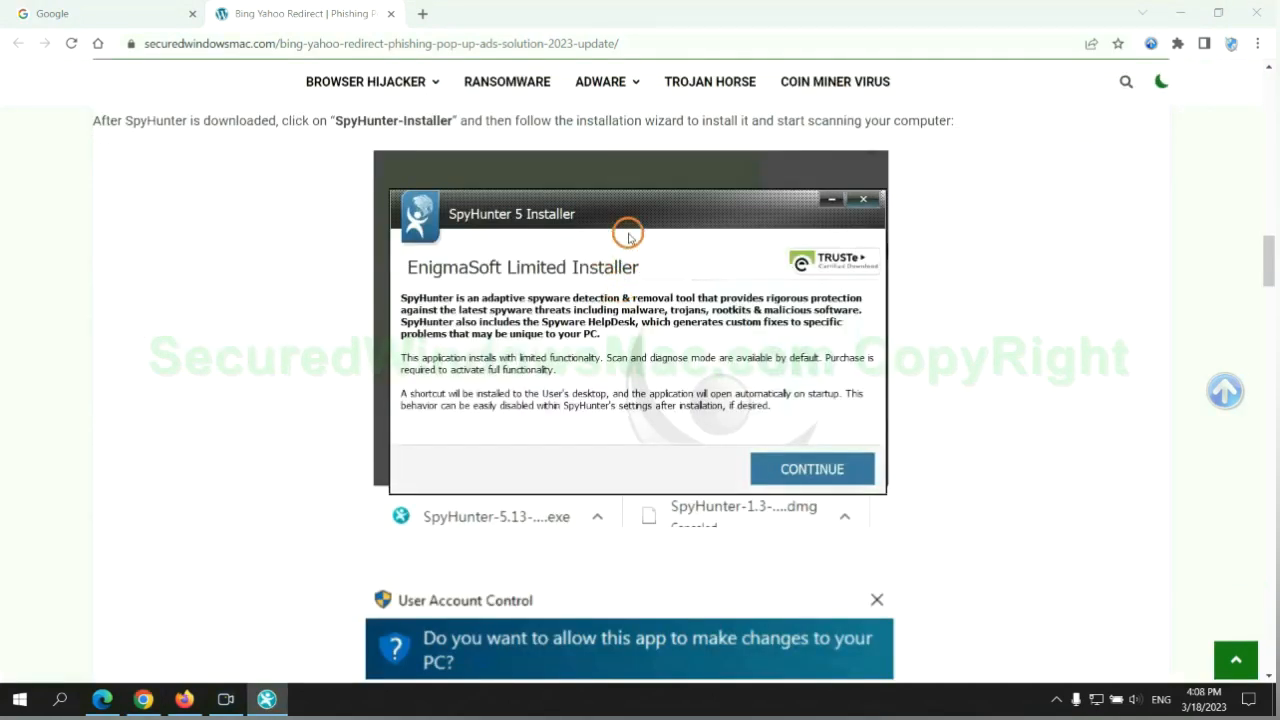
click(812, 468)
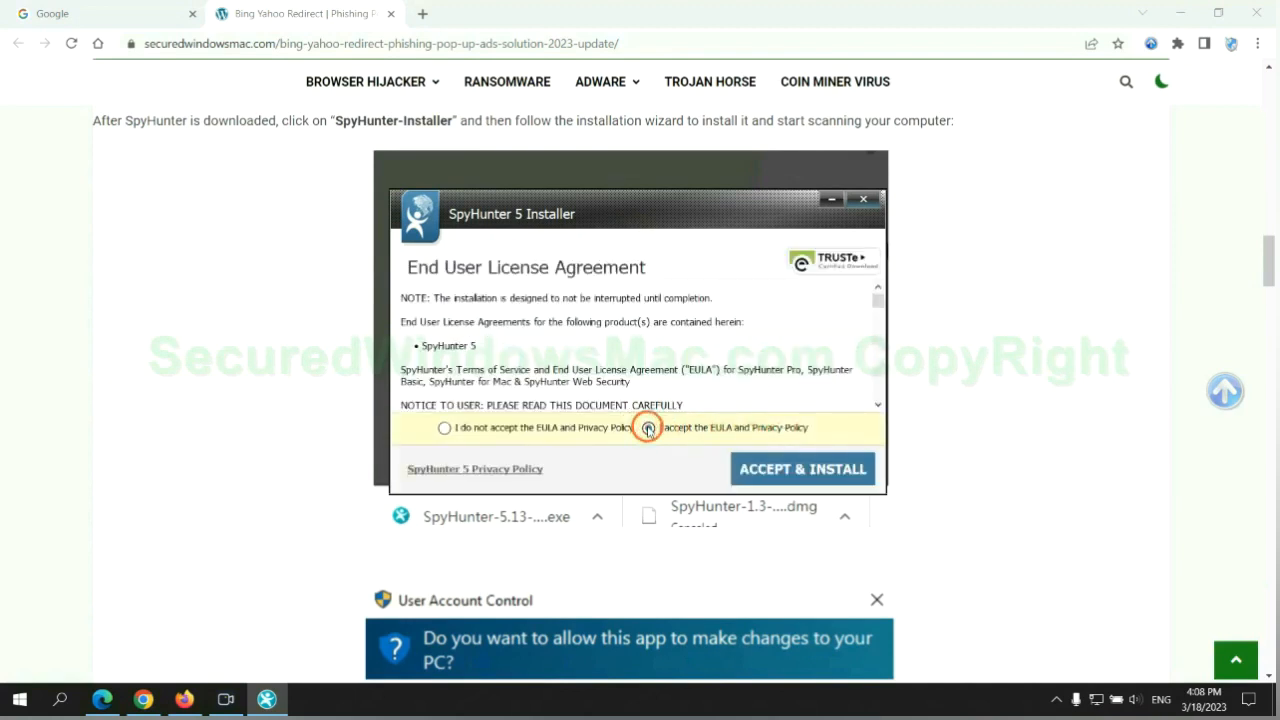
click(802, 468)
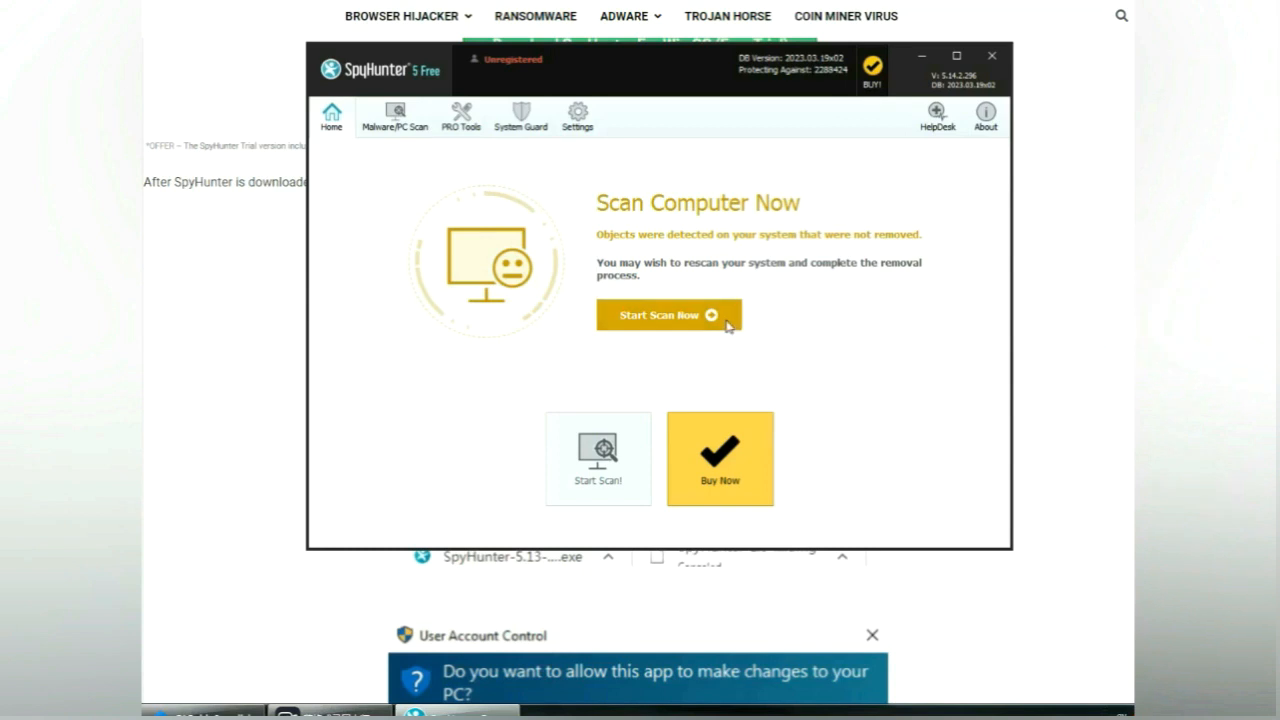
click(668, 314)
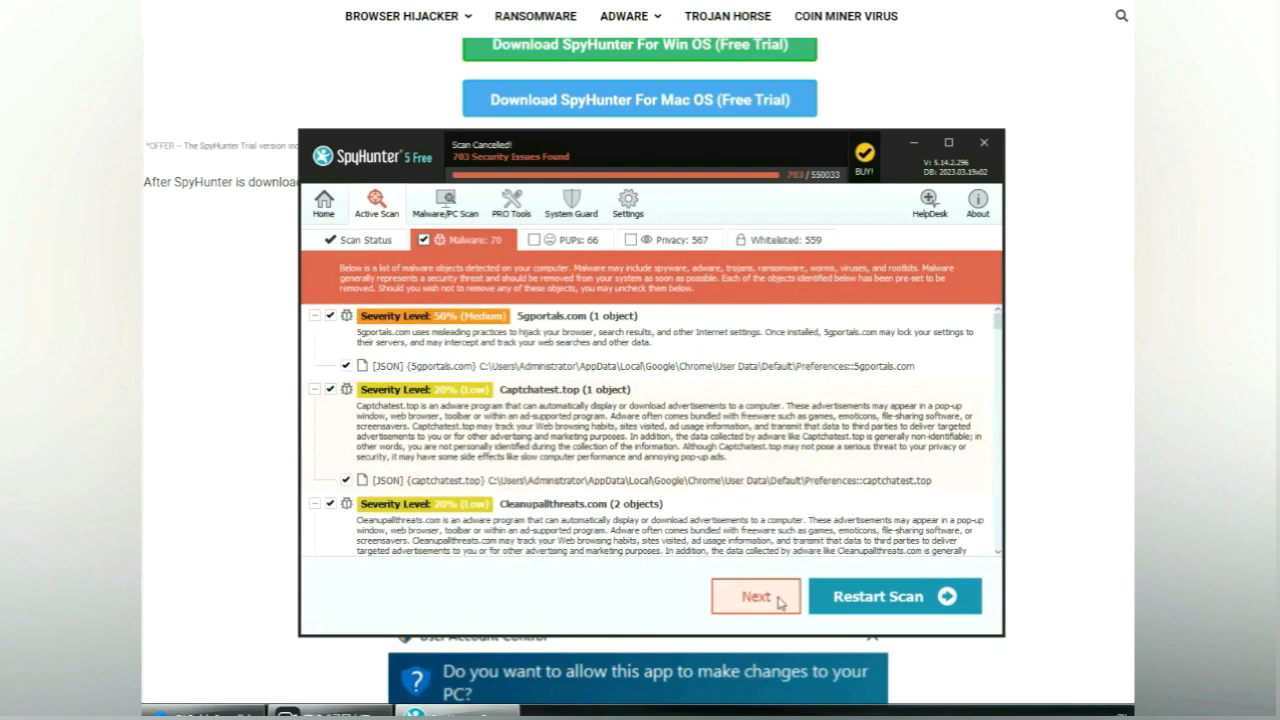
click(756, 596)
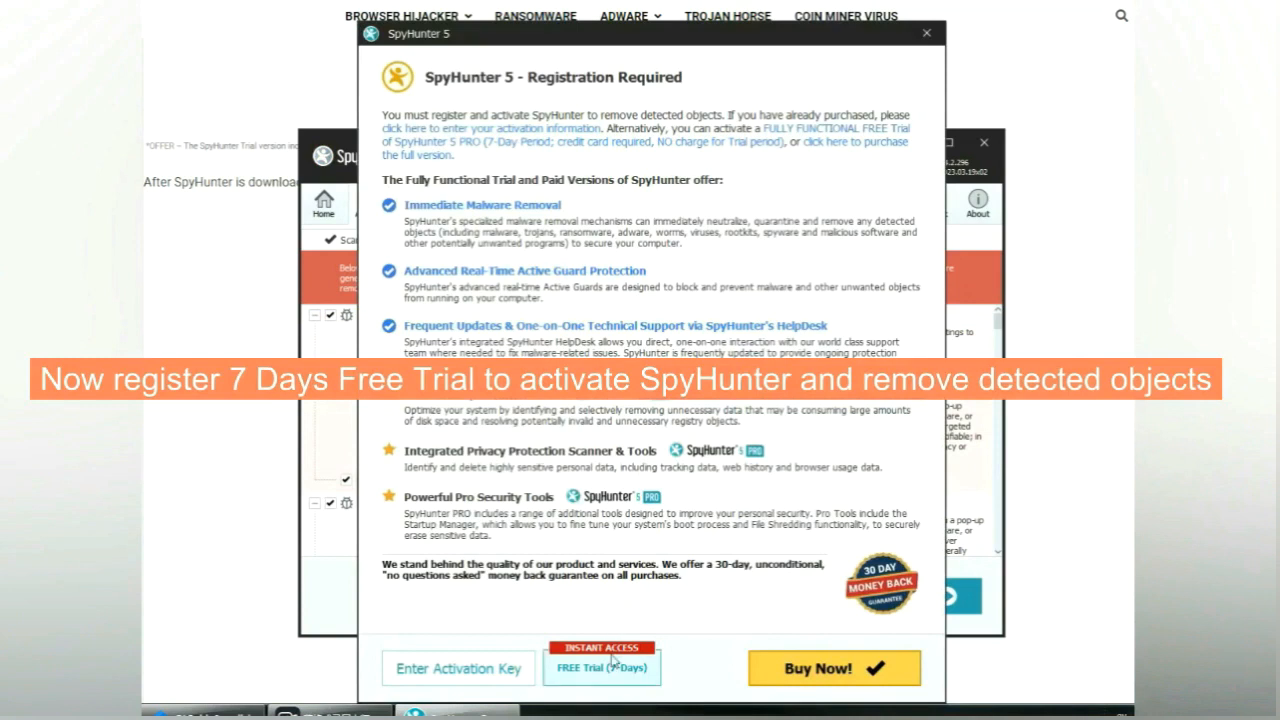
mouse_move(608, 670)
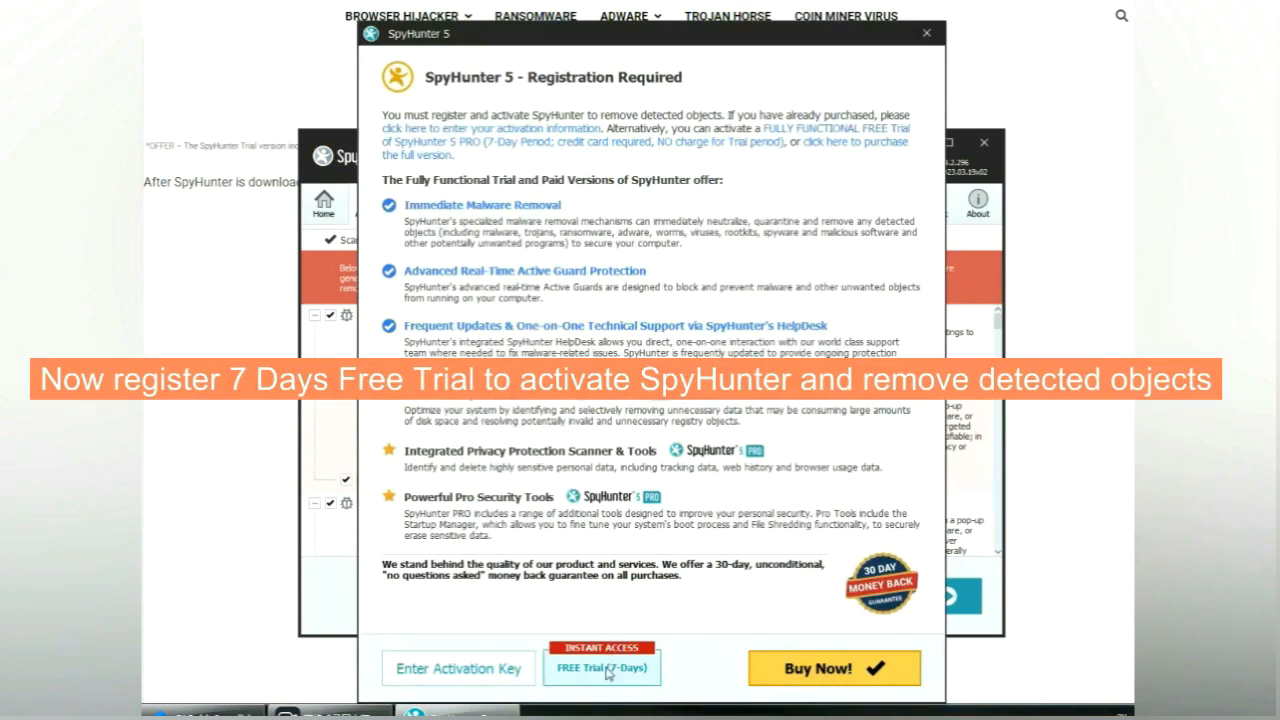
Start the 7-day free trial registration, then return to the guide's Manual Removal section.
click(600, 668)
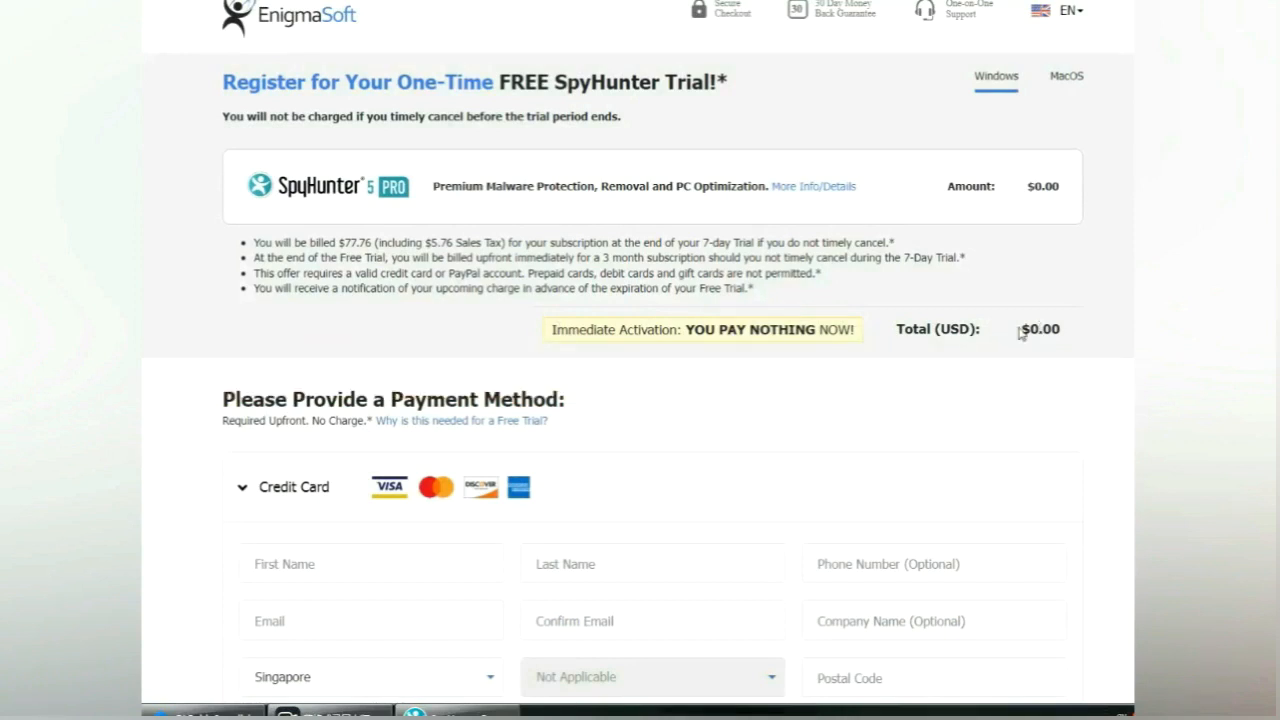
click(304, 44)
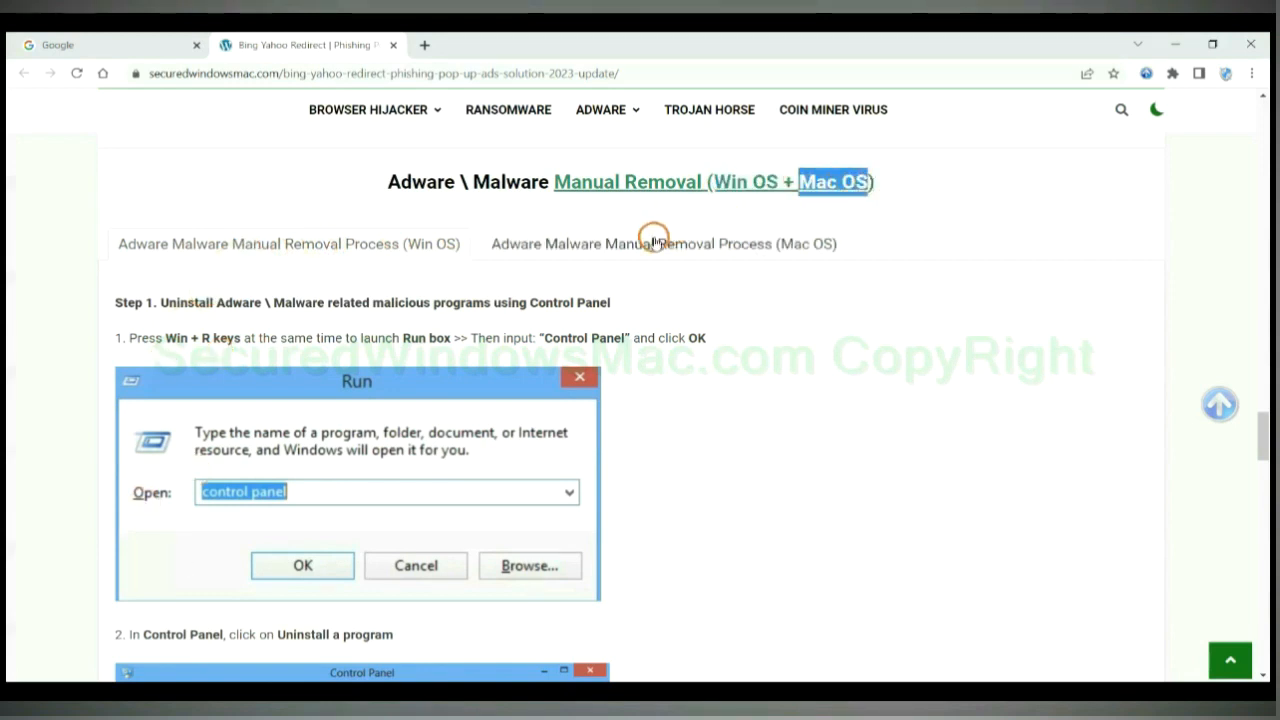
Show the Mac steps, then move a suspicious app in Finder's Applications folder to the Trash.
click(664, 244)
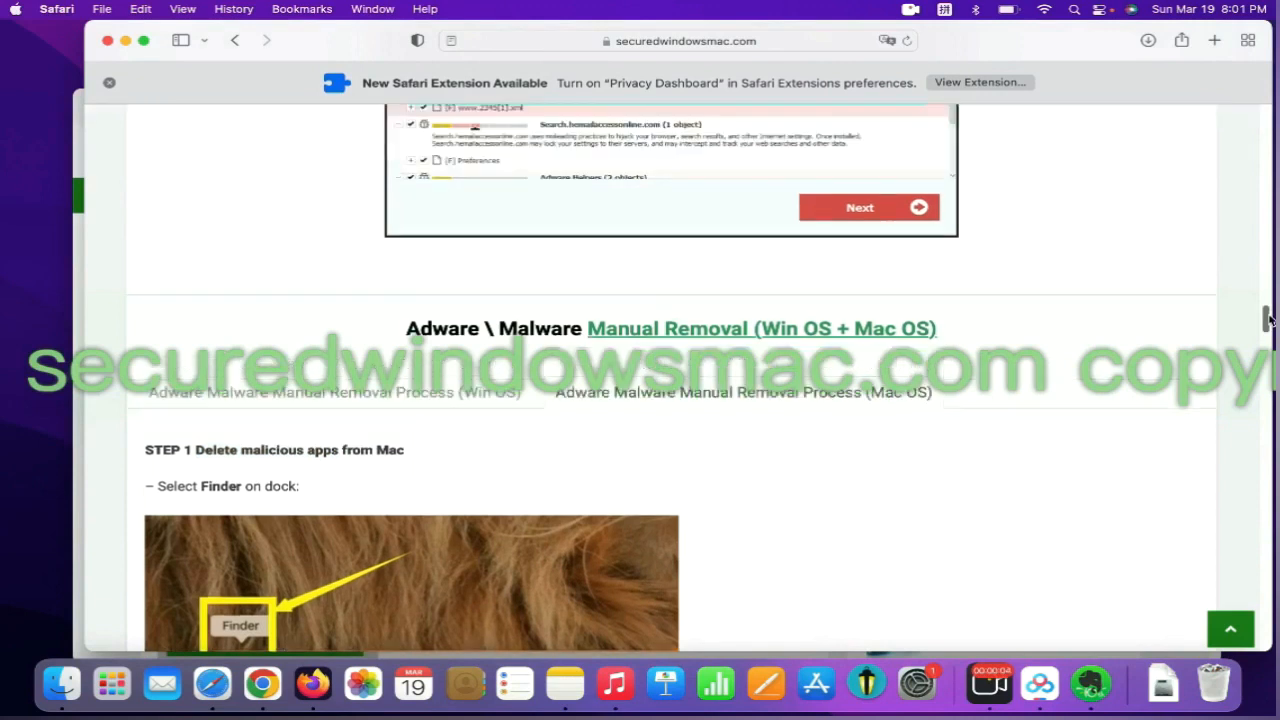
click(60, 684)
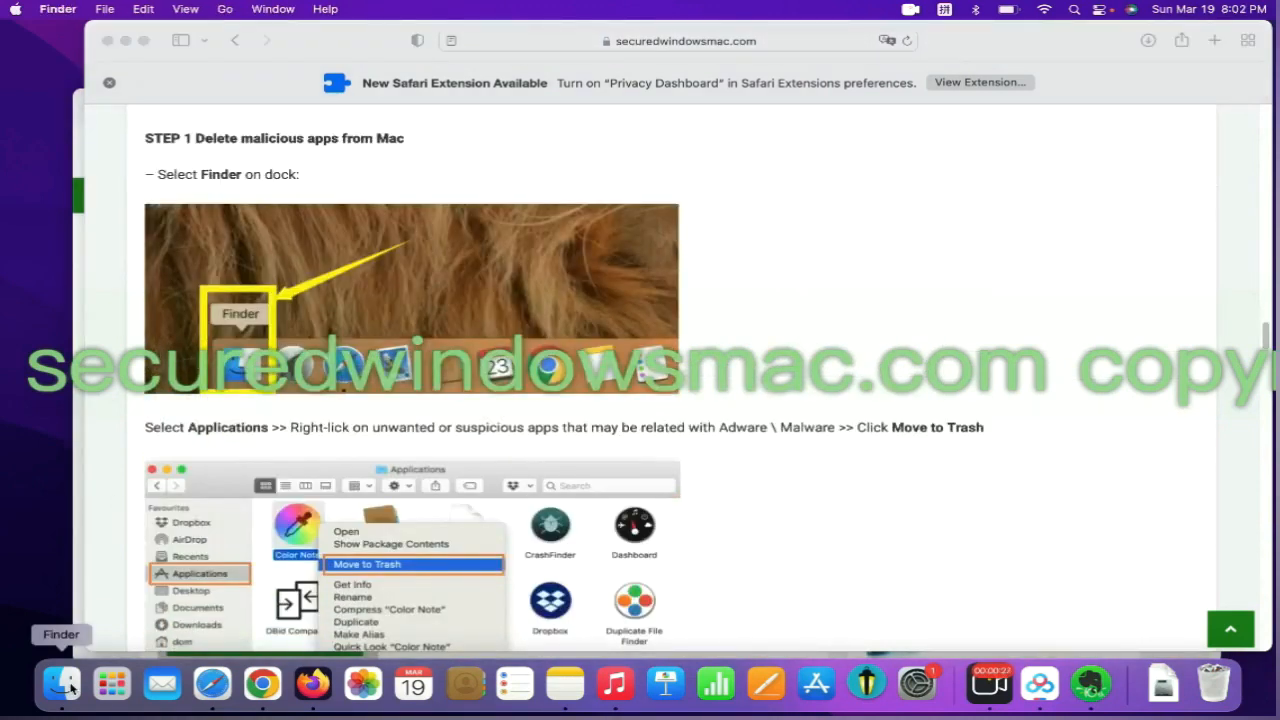
click(62, 684)
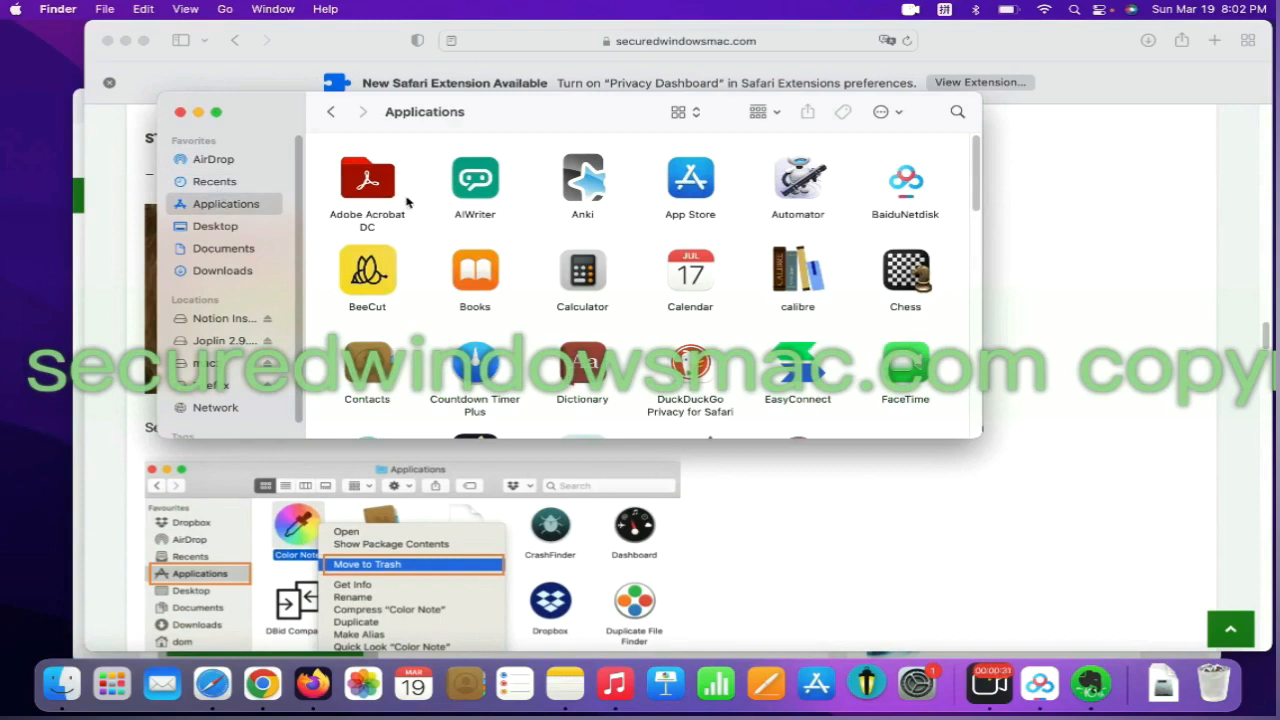
right_click(368, 270)
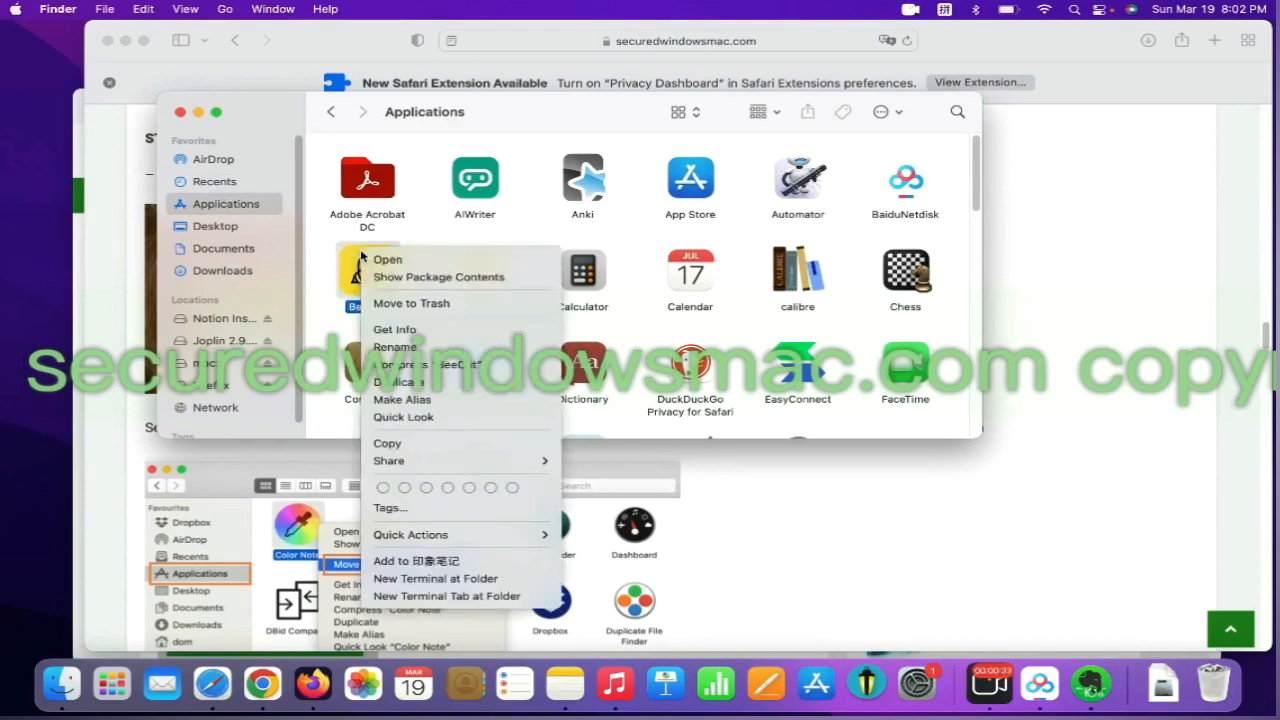
mouse_move(412, 304)
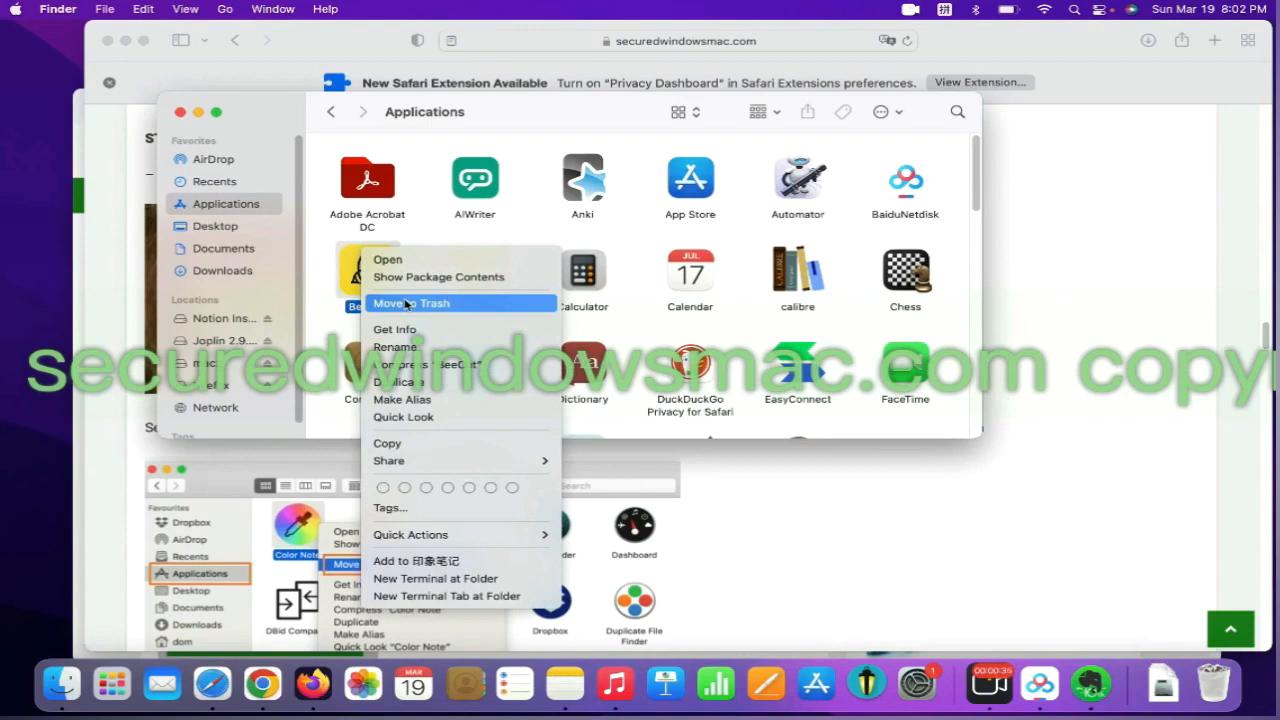
scroll(down, 3)
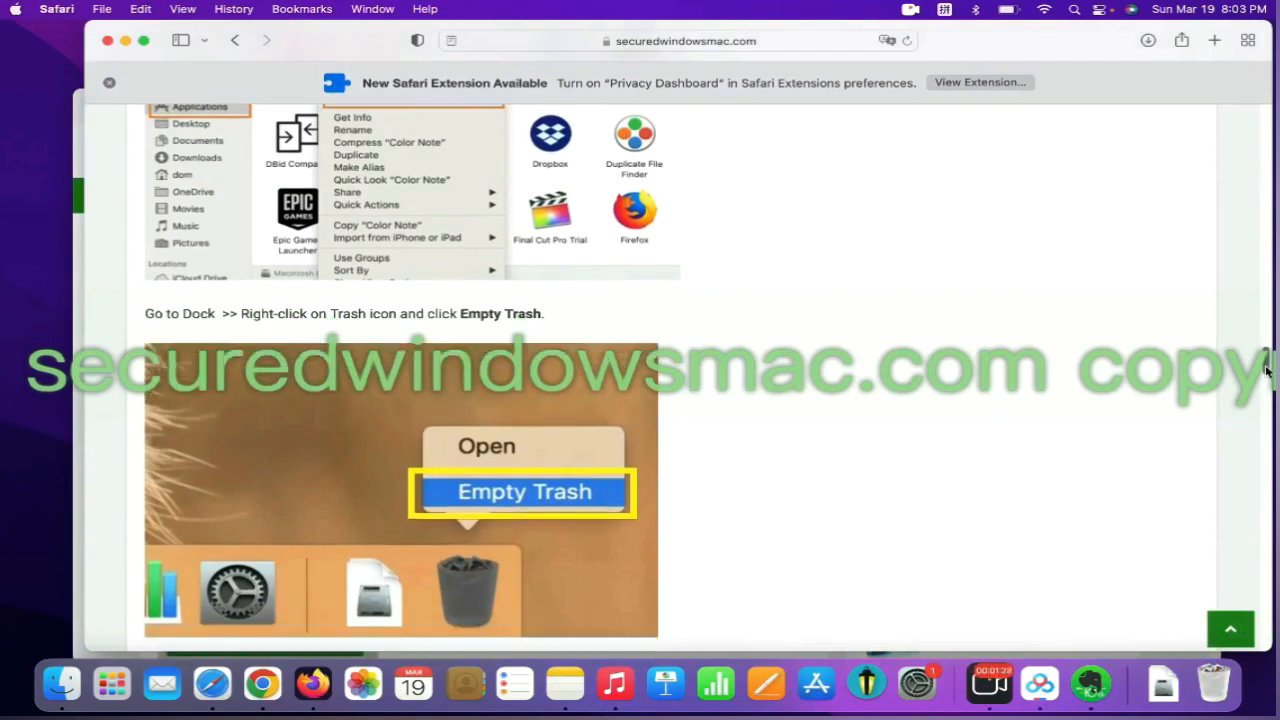
Review Safari's Extensions list in Preferences for adware, then switch to Google Chrome.
scroll(down, 3)
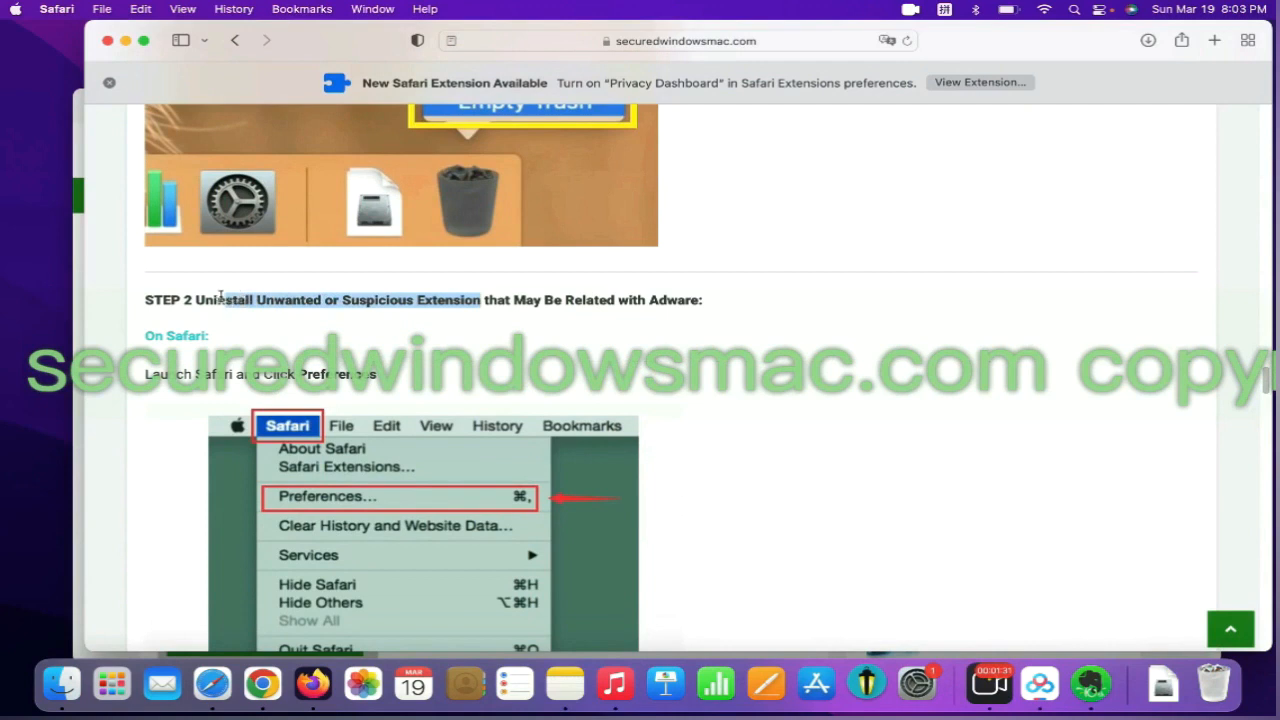
scroll(up, 3)
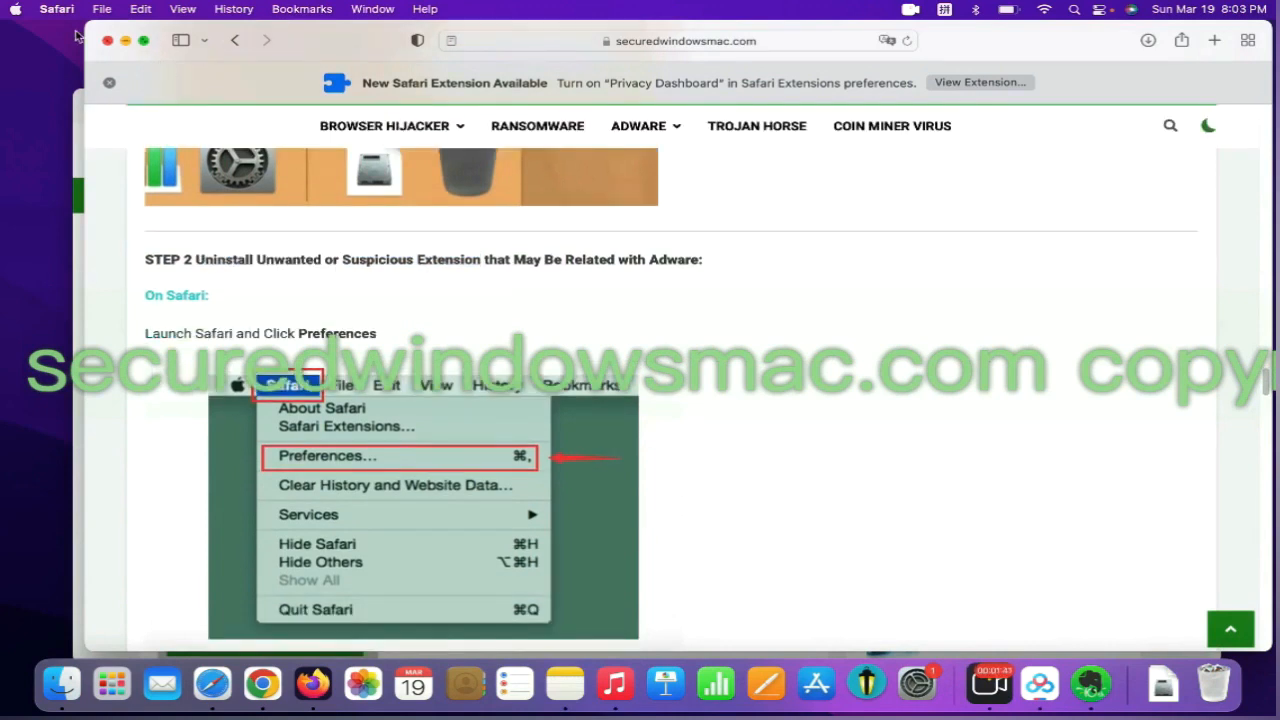
click(56, 8)
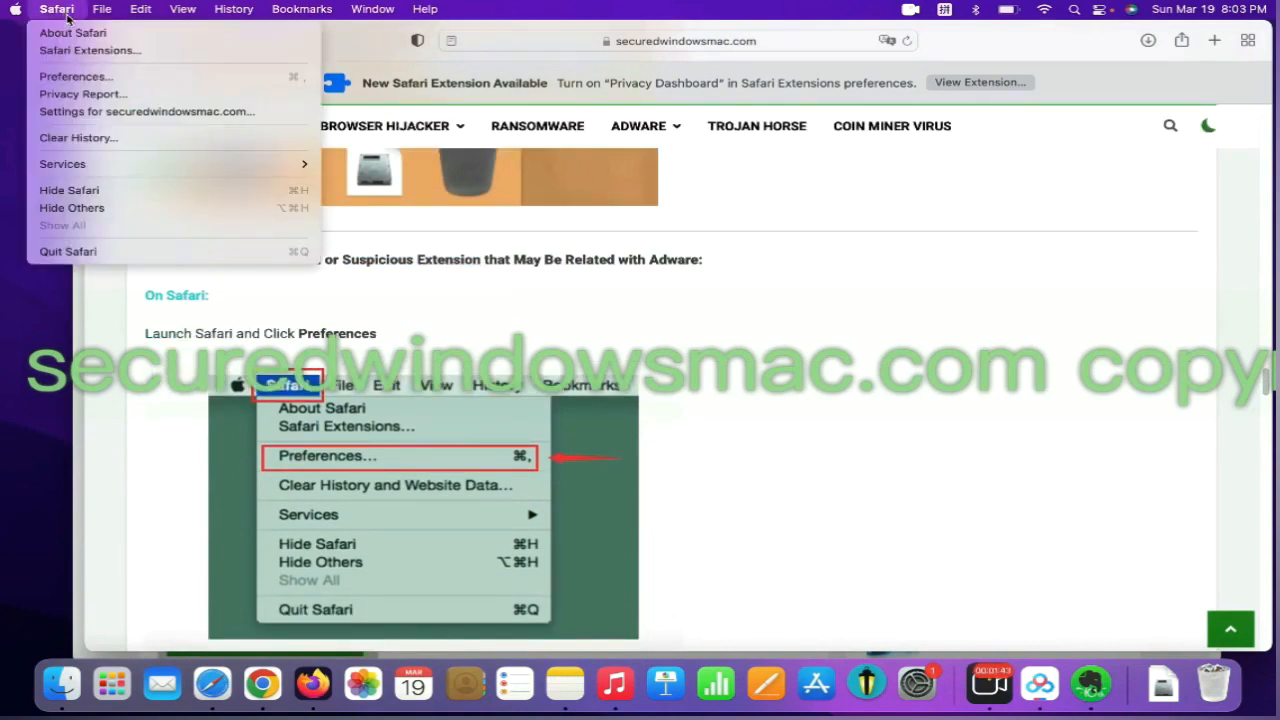
mouse_move(76, 76)
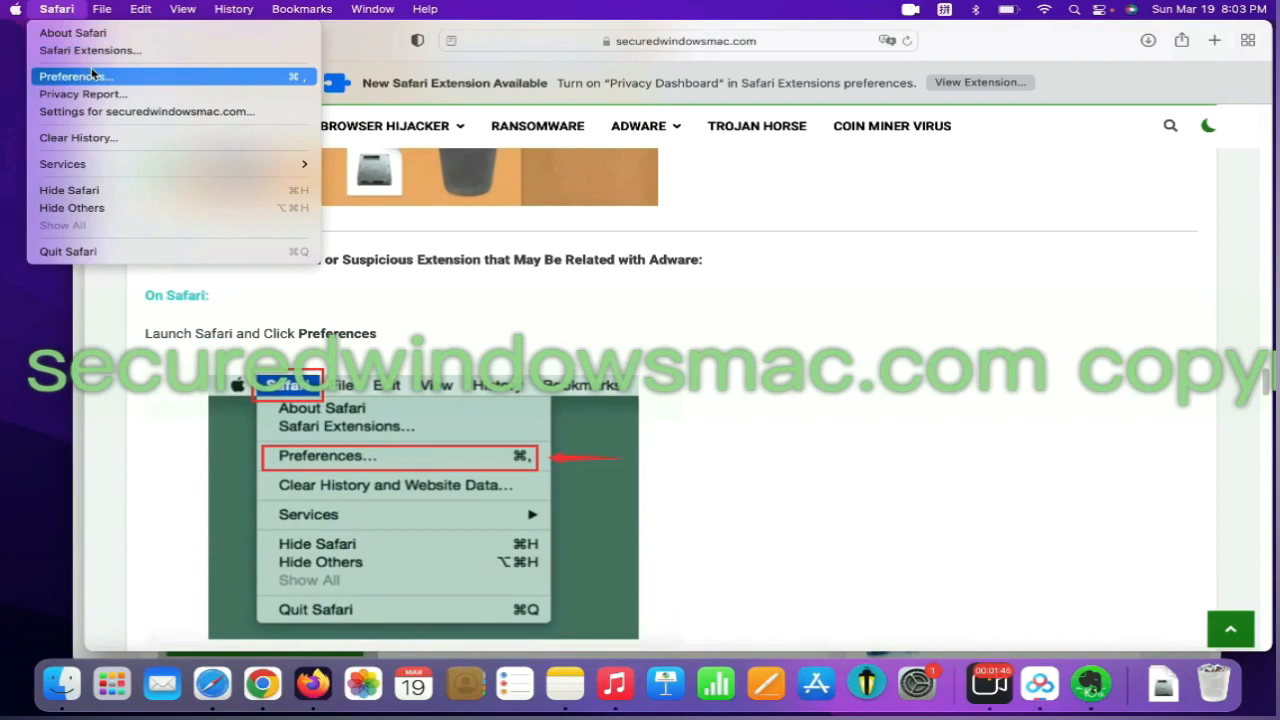
click(76, 76)
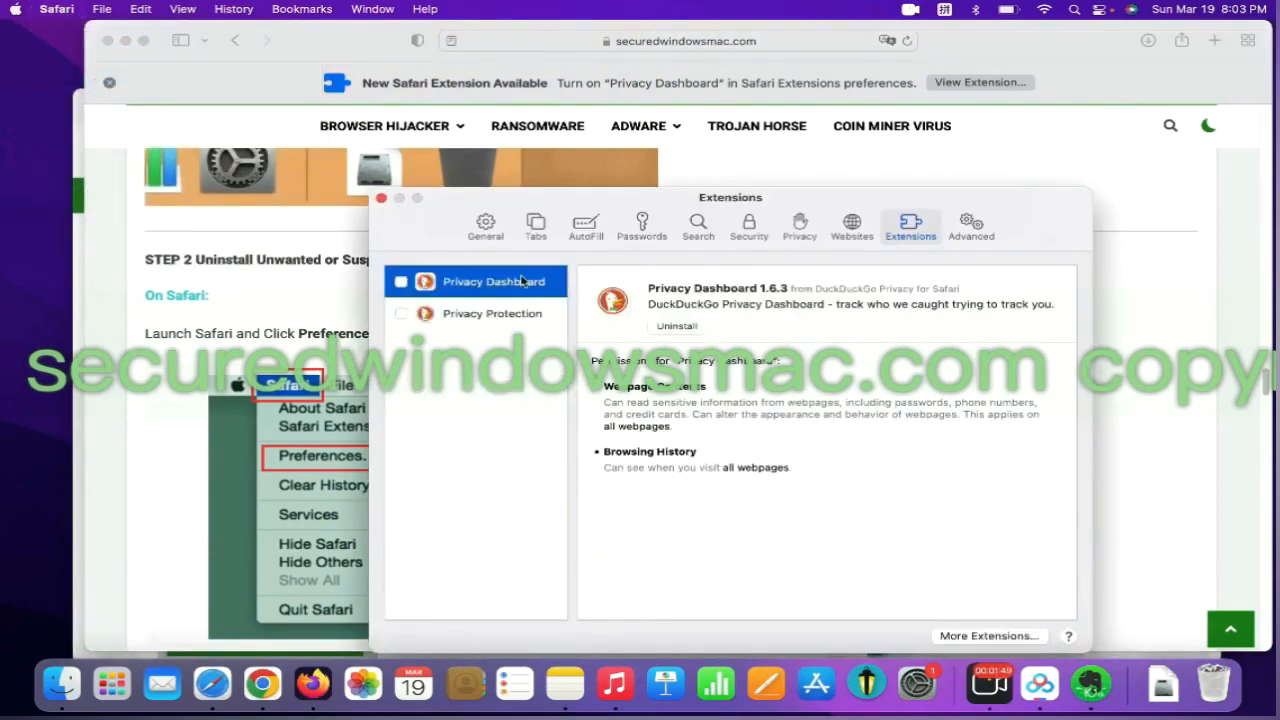
mouse_move(596, 296)
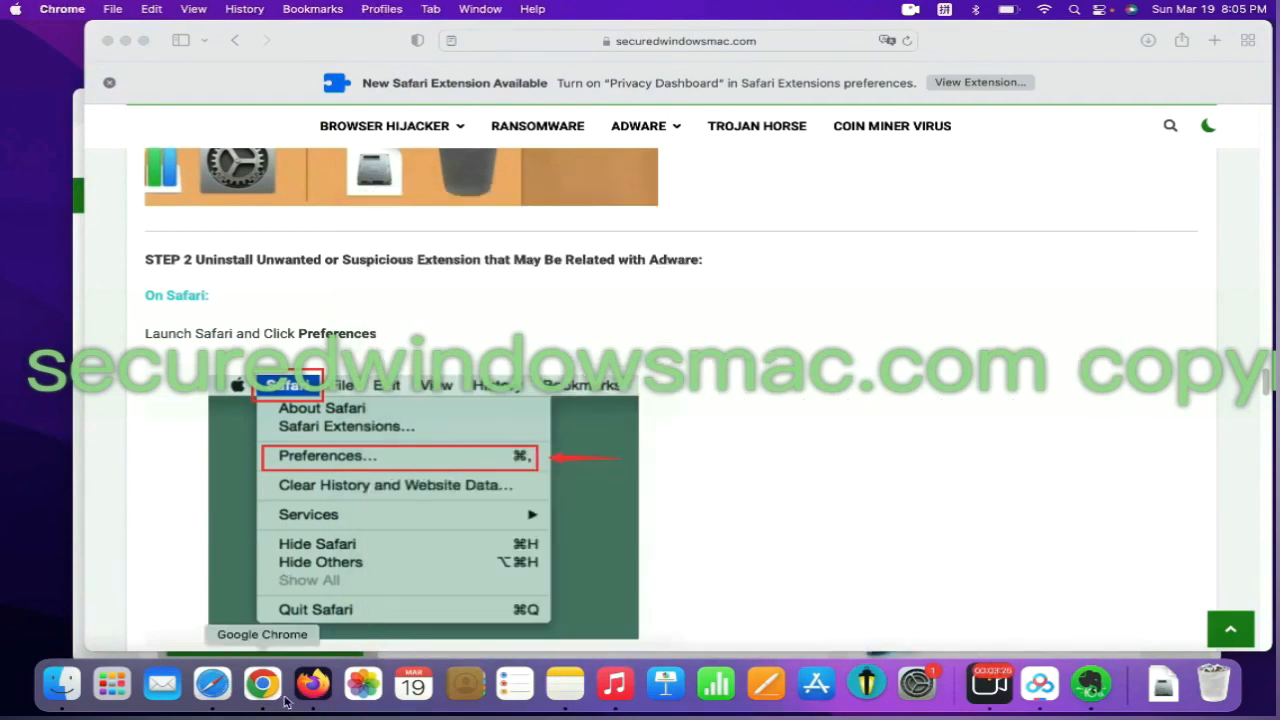
click(260, 684)
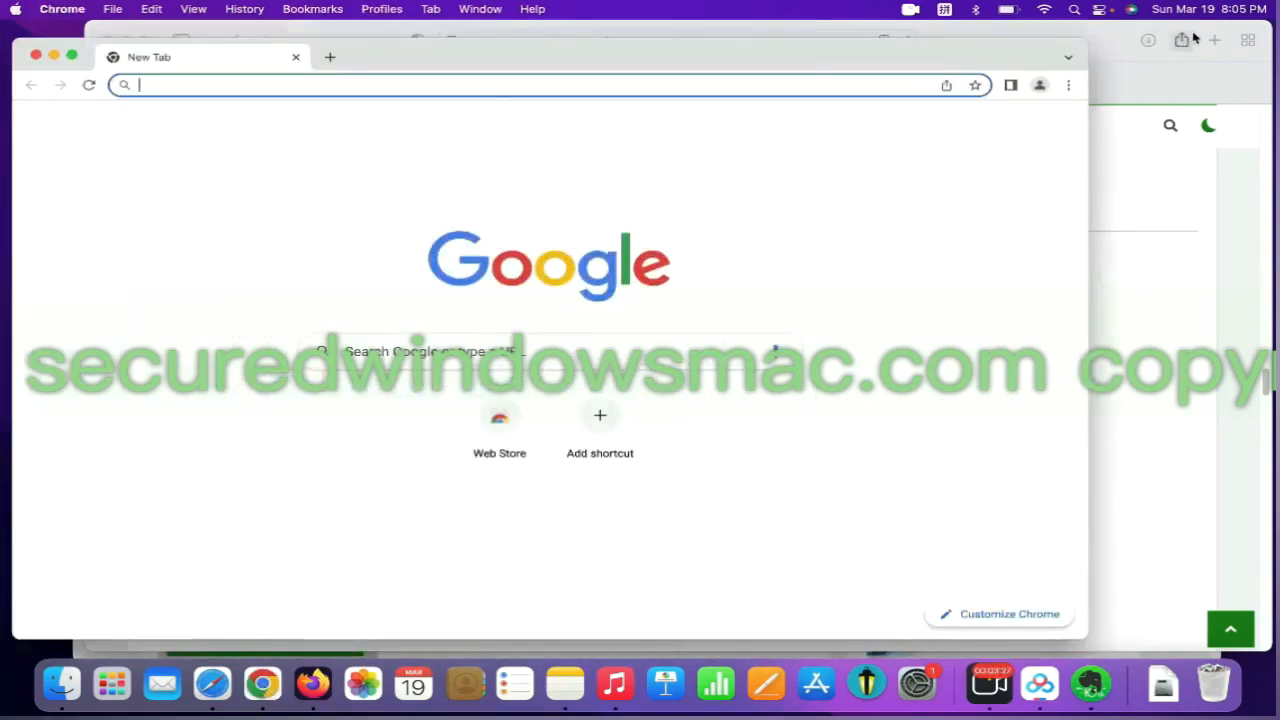
Remove the 'Netflix Party is now Teleparty' extension via More Tools > Extensions and confirm.
click(1068, 84)
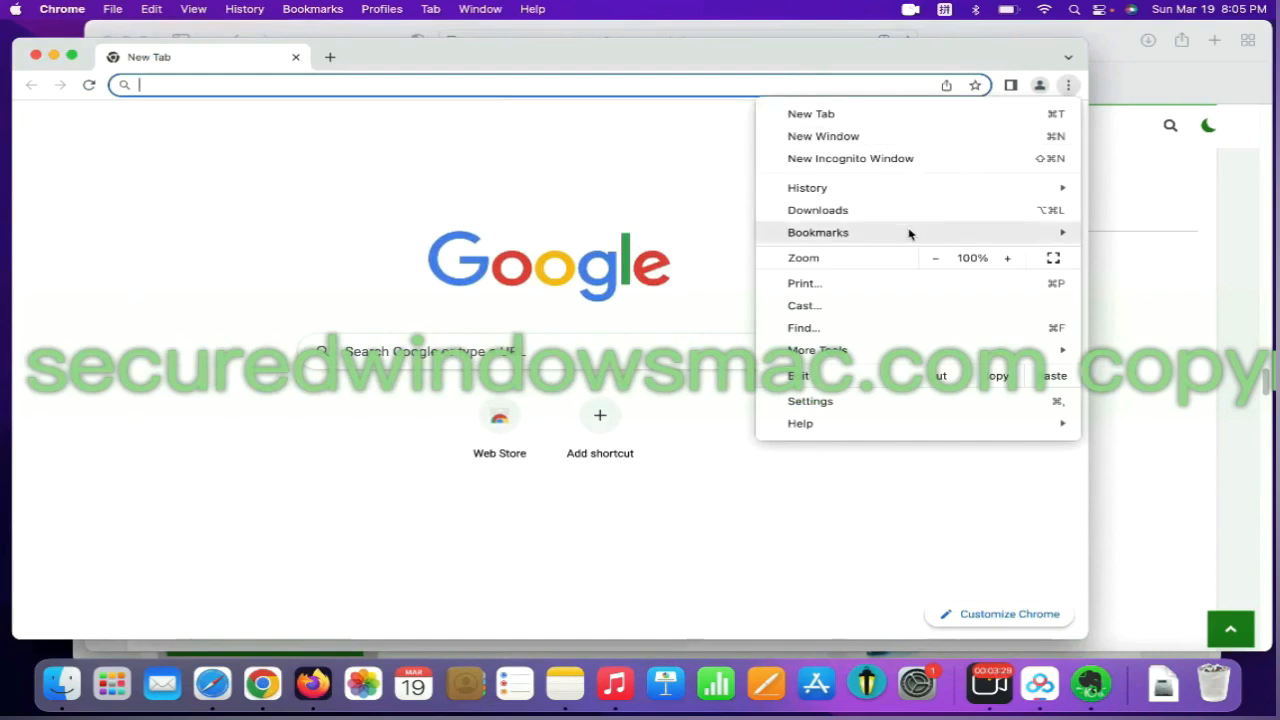
click(816, 348)
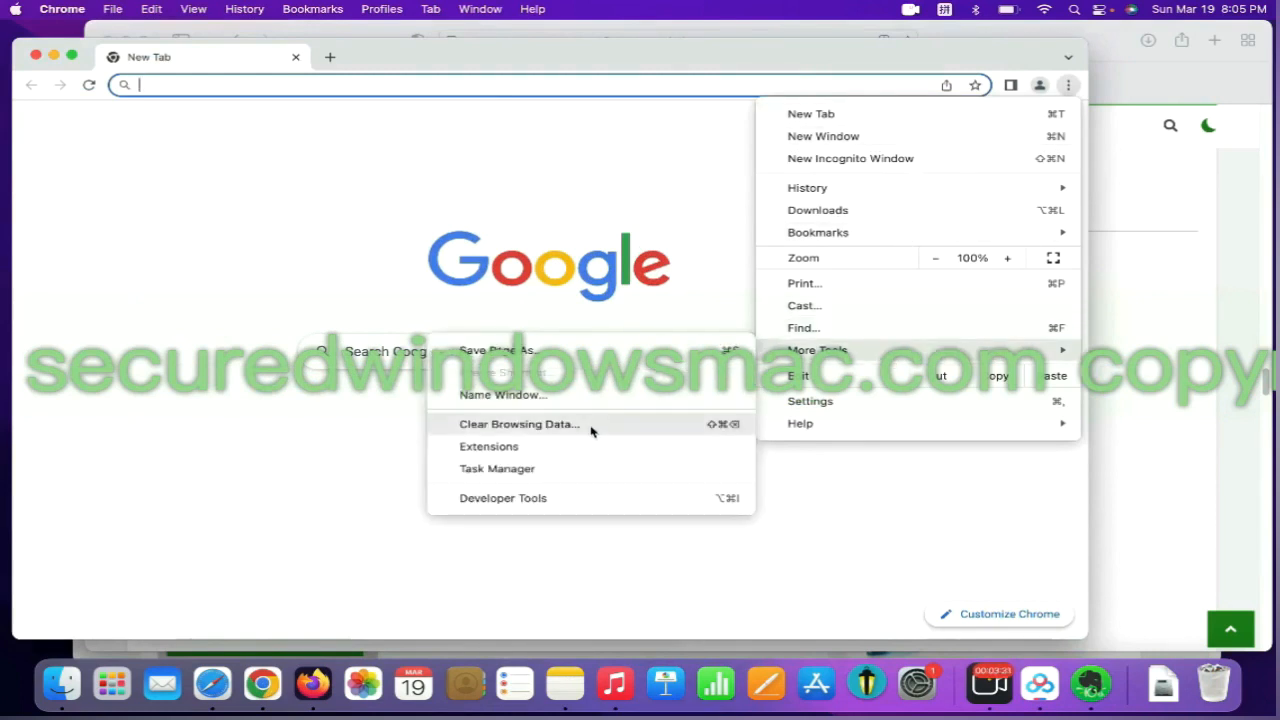
click(488, 446)
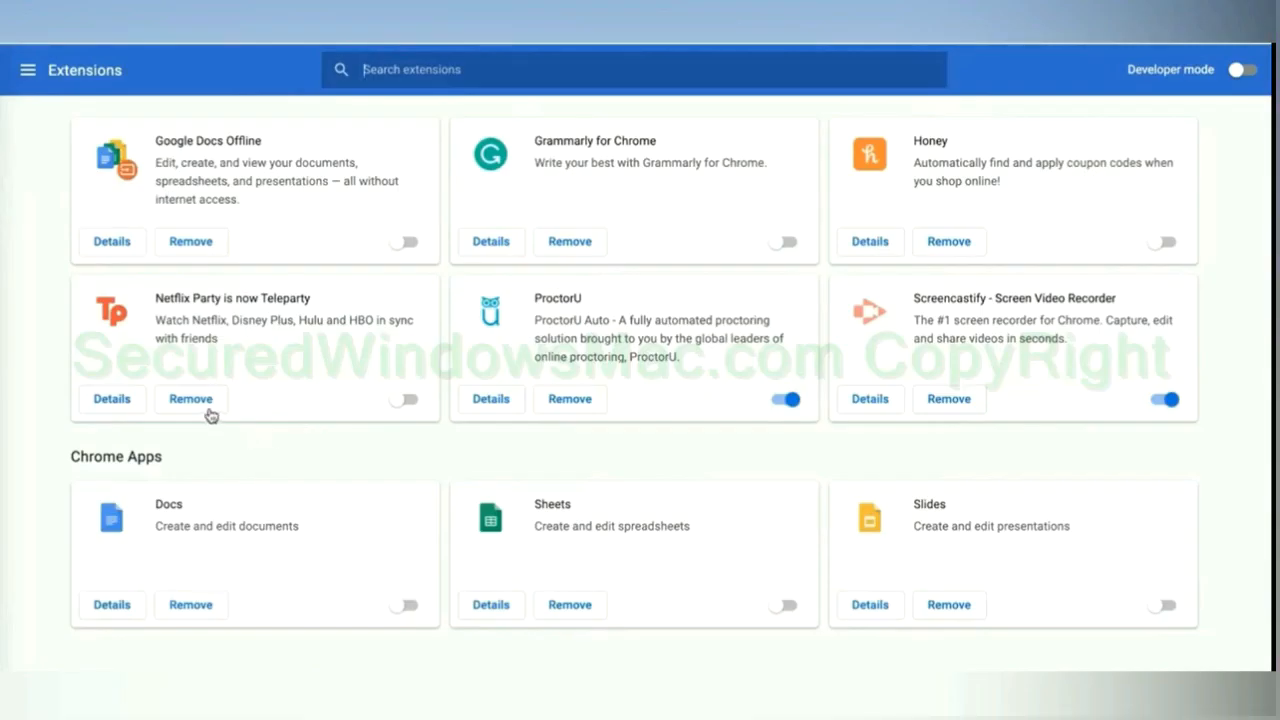
mouse_move(228, 434)
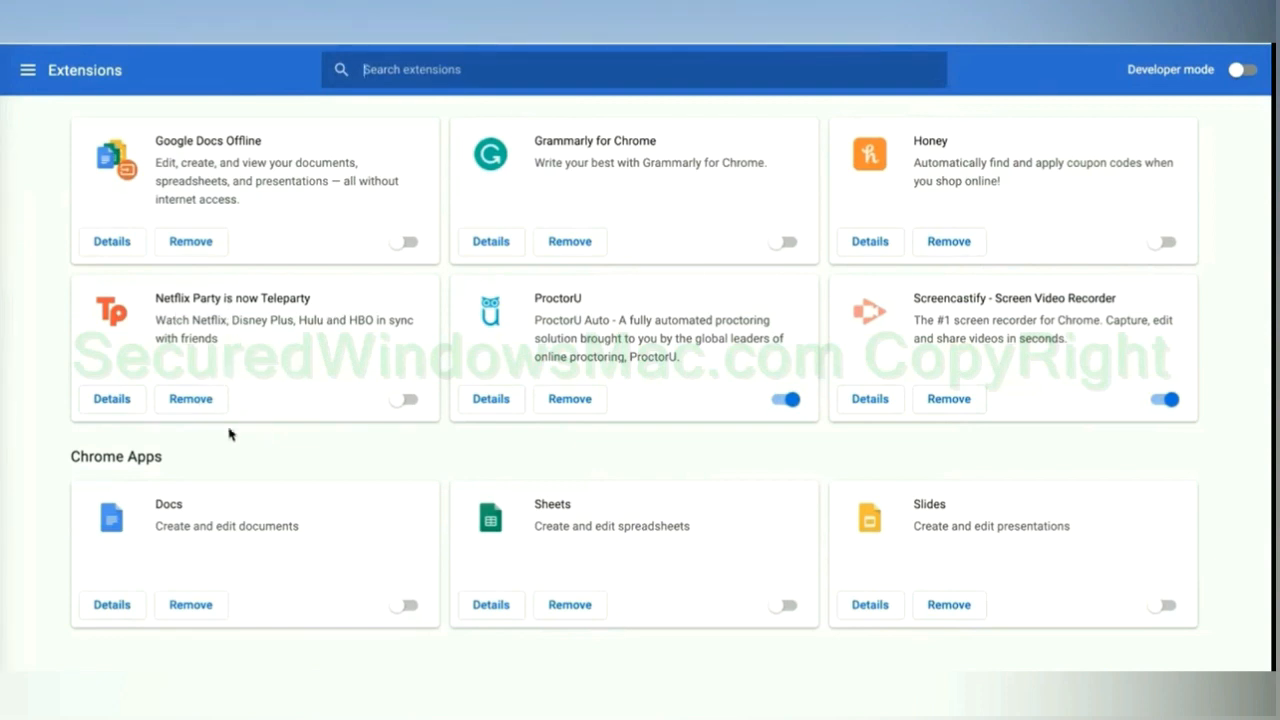
click(190, 400)
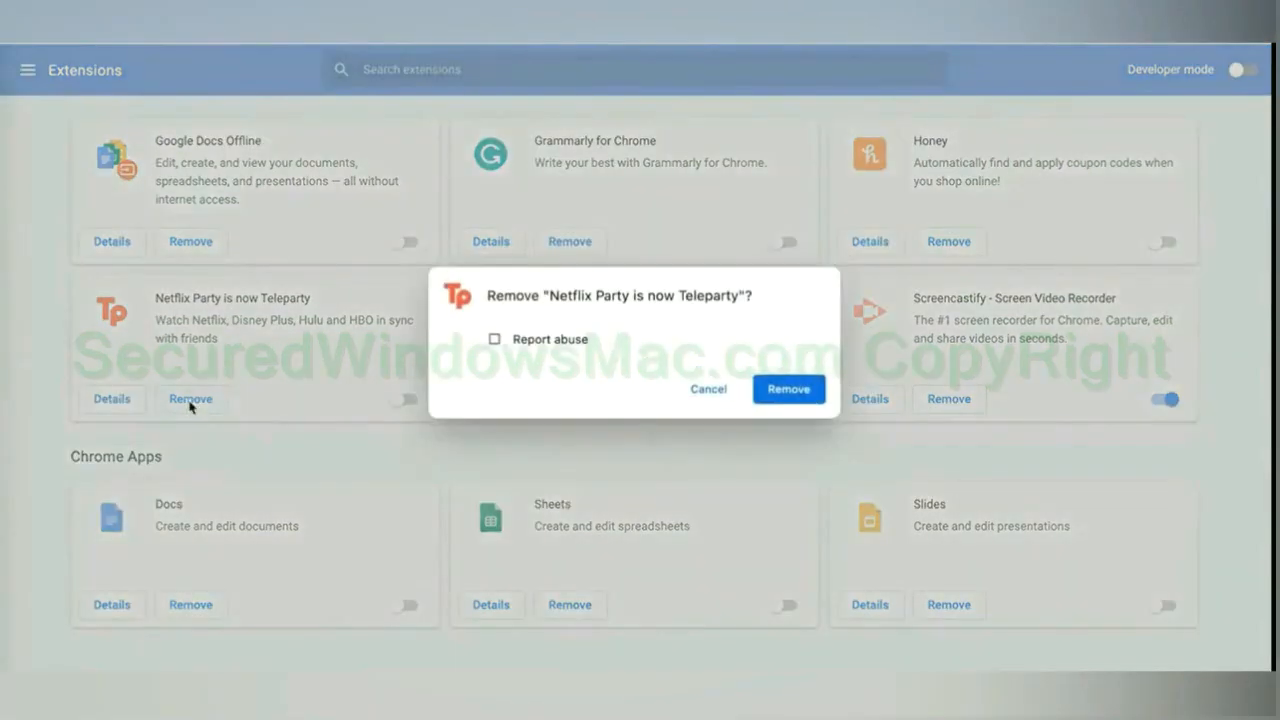
click(788, 388)
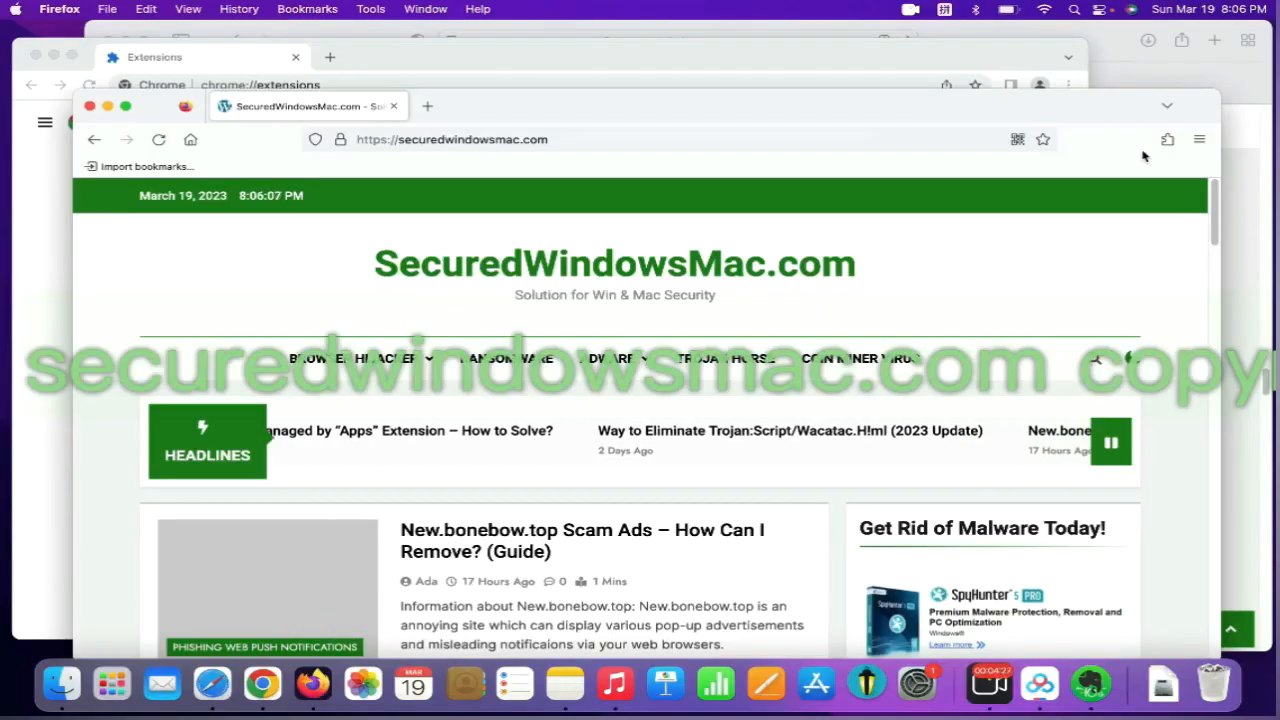
Remove the Presearch.com Search Extension from Firefox's about:addons manager.
click(1168, 140)
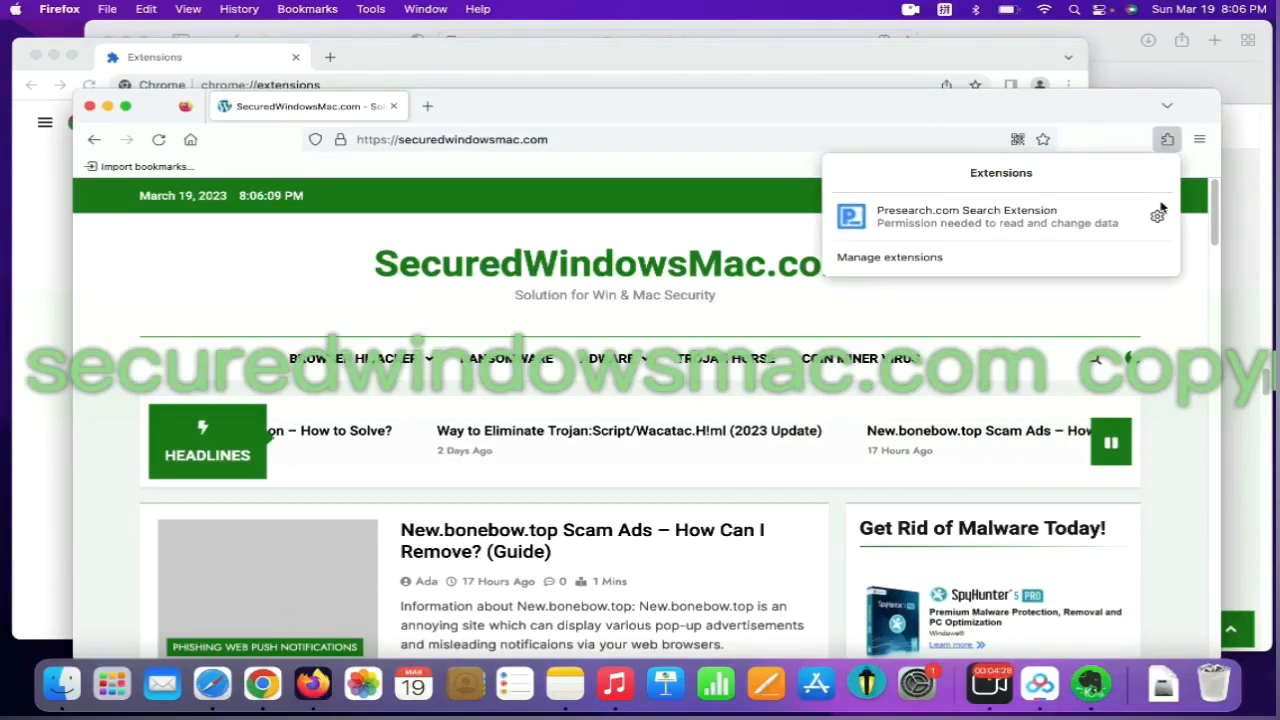
click(888, 256)
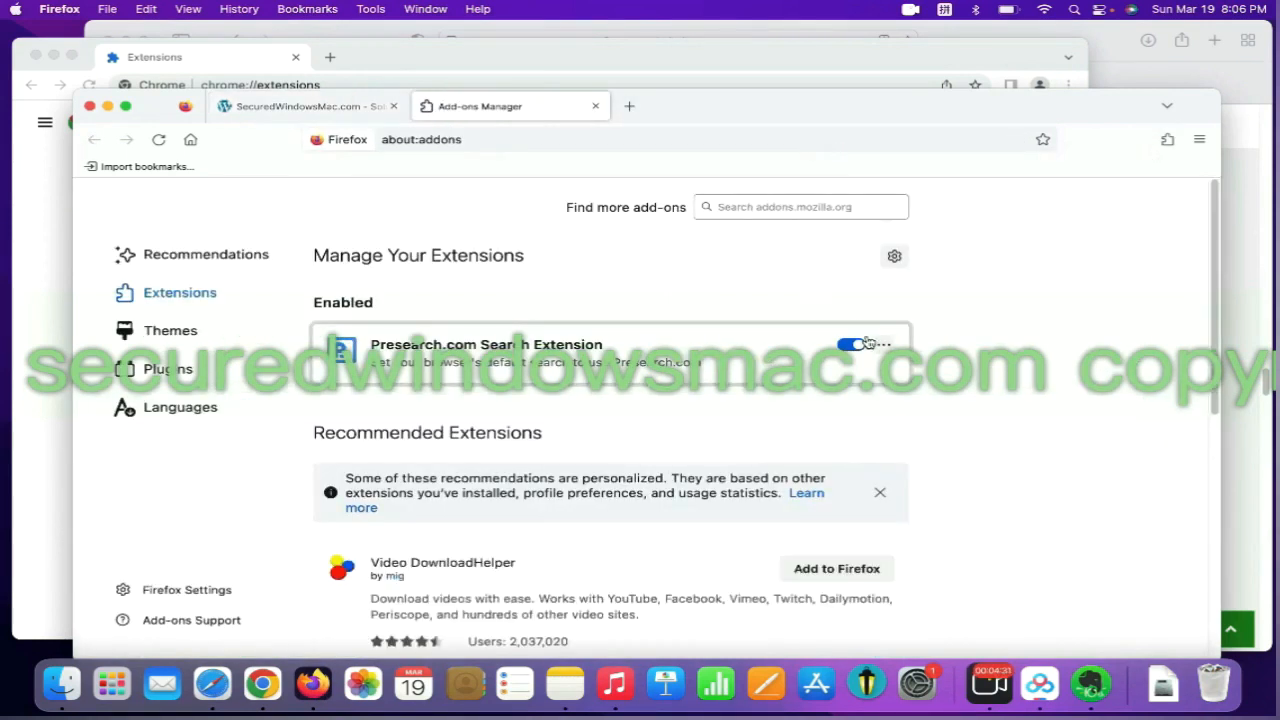
click(884, 344)
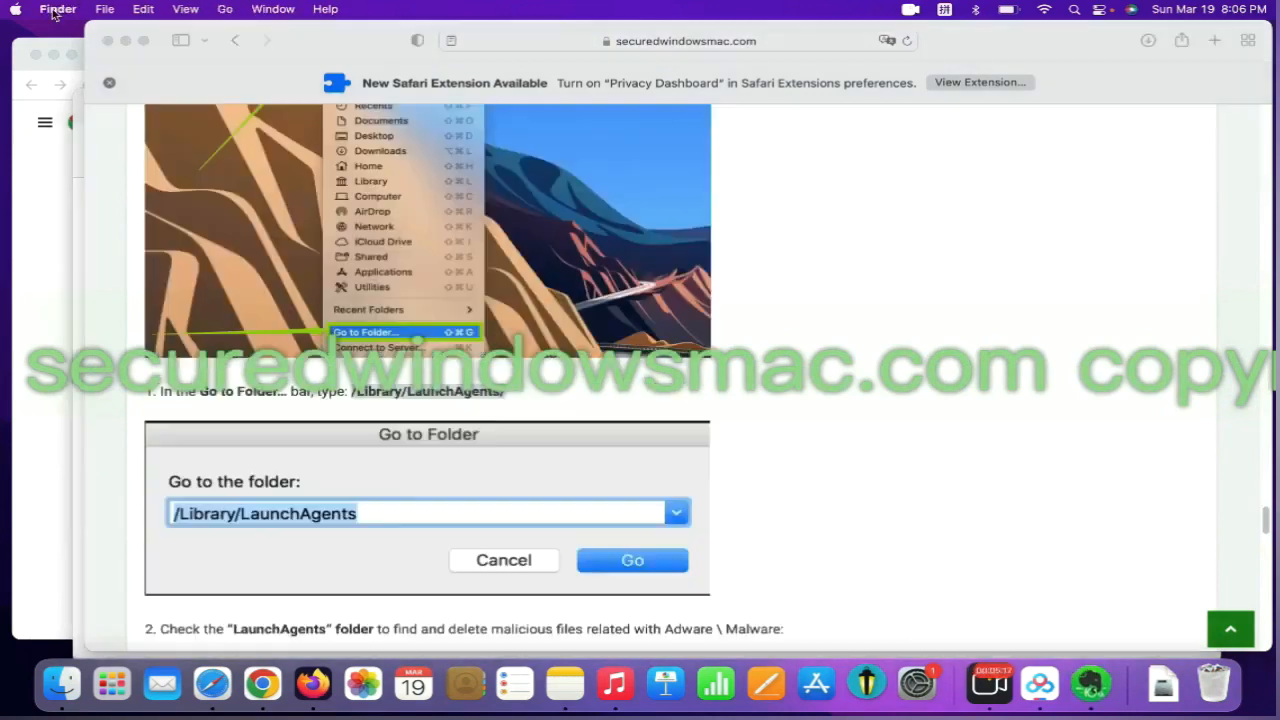
Go to /Library/LaunchAgents and move a suspicious plist file to the Trash.
click(224, 8)
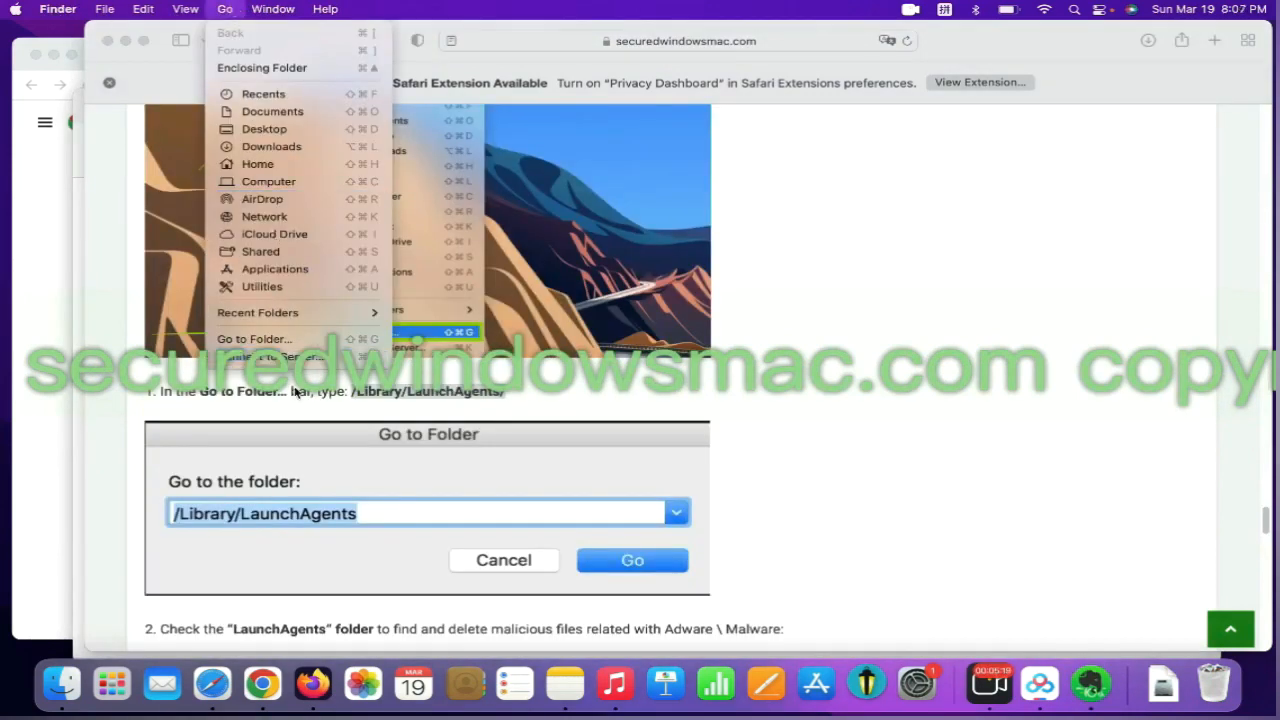
click(252, 338)
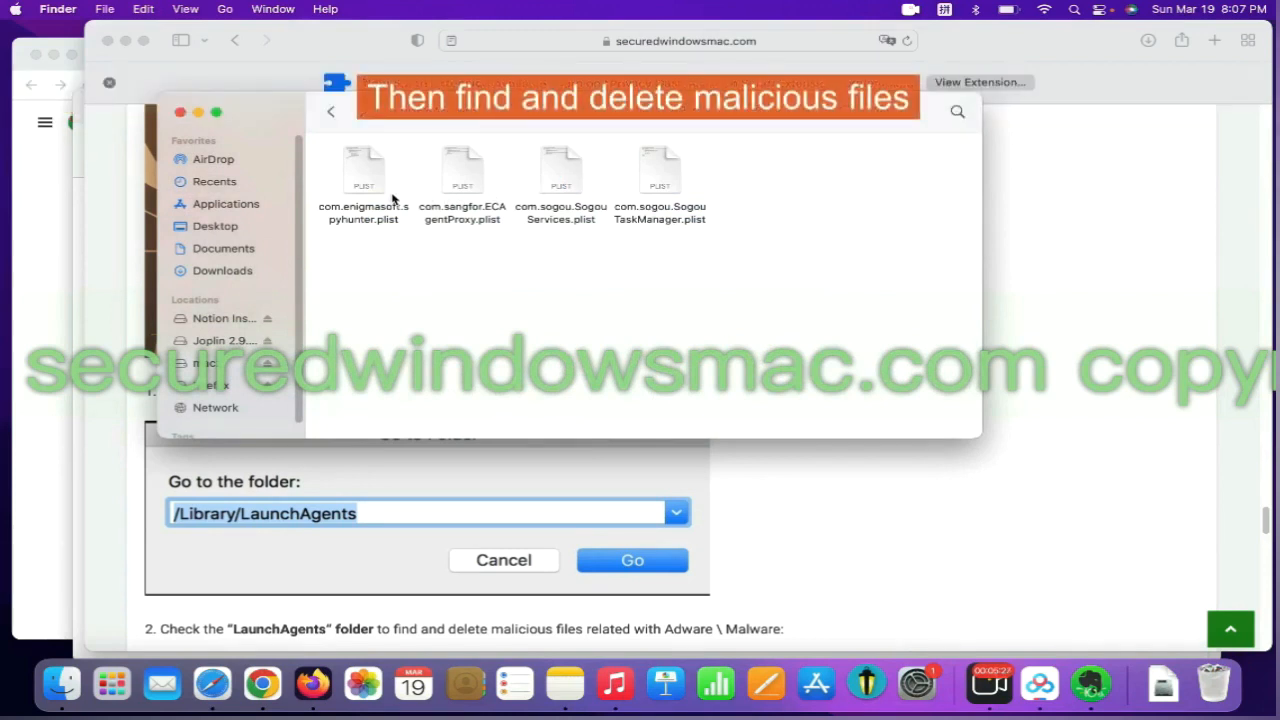
right_click(364, 170)
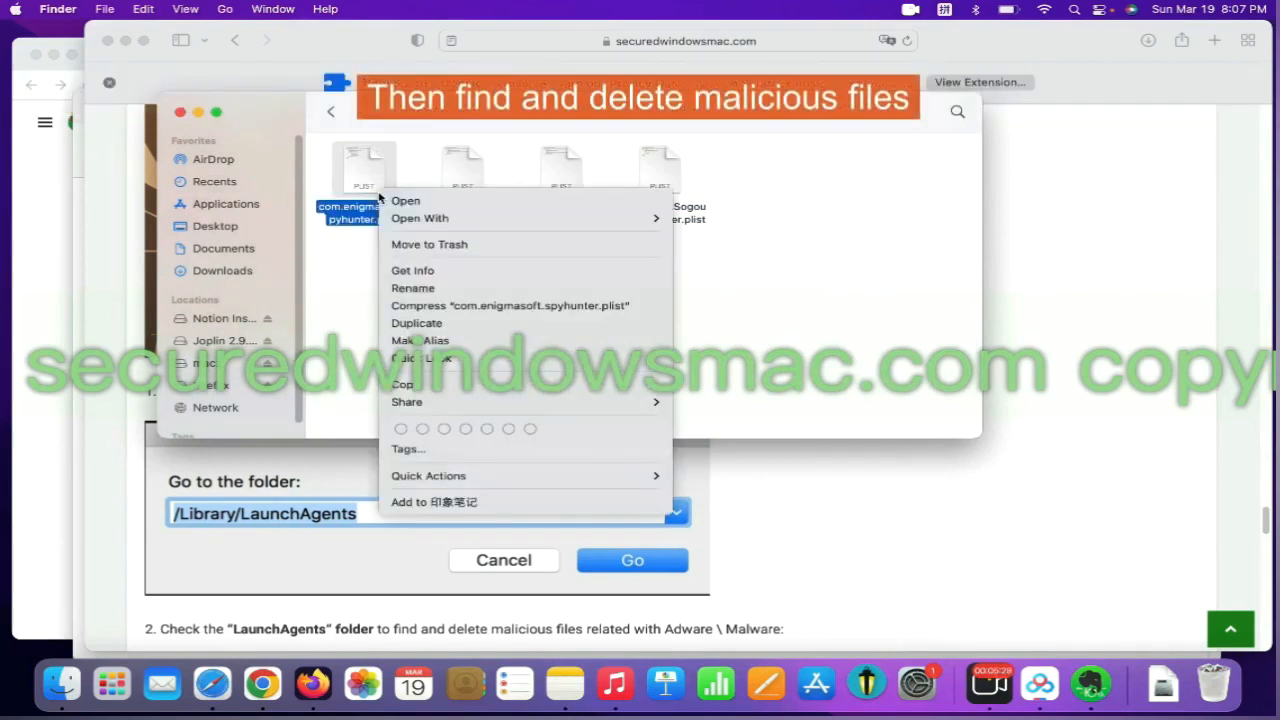
mouse_move(428, 244)
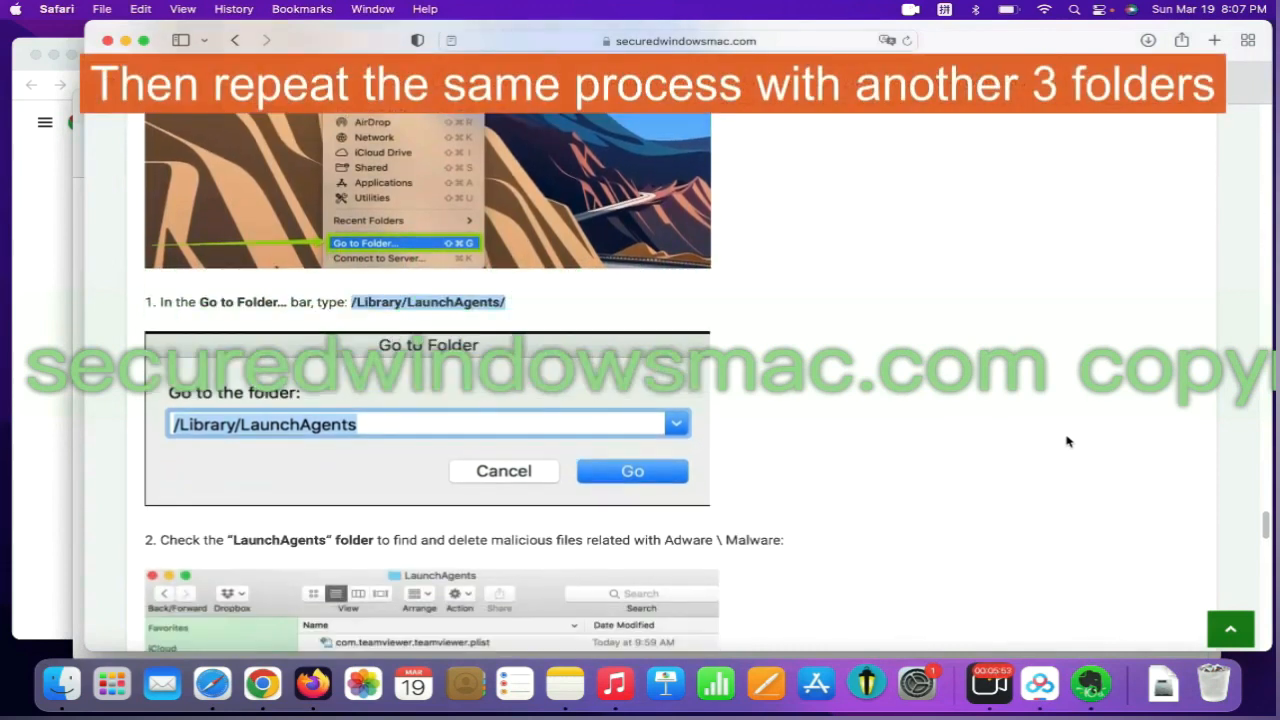
Browse ~/Library/Application Support and move a suspicious folder to the Trash.
scroll(down, 3)
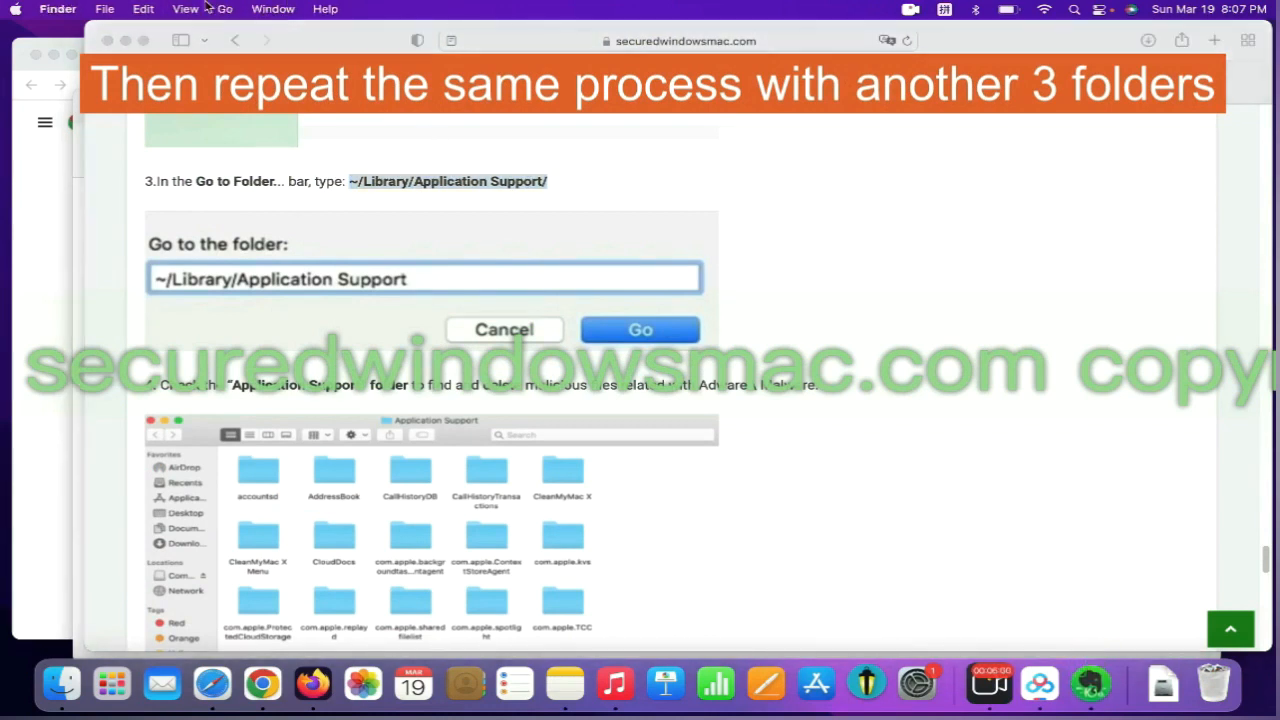
mouse_move(300, 344)
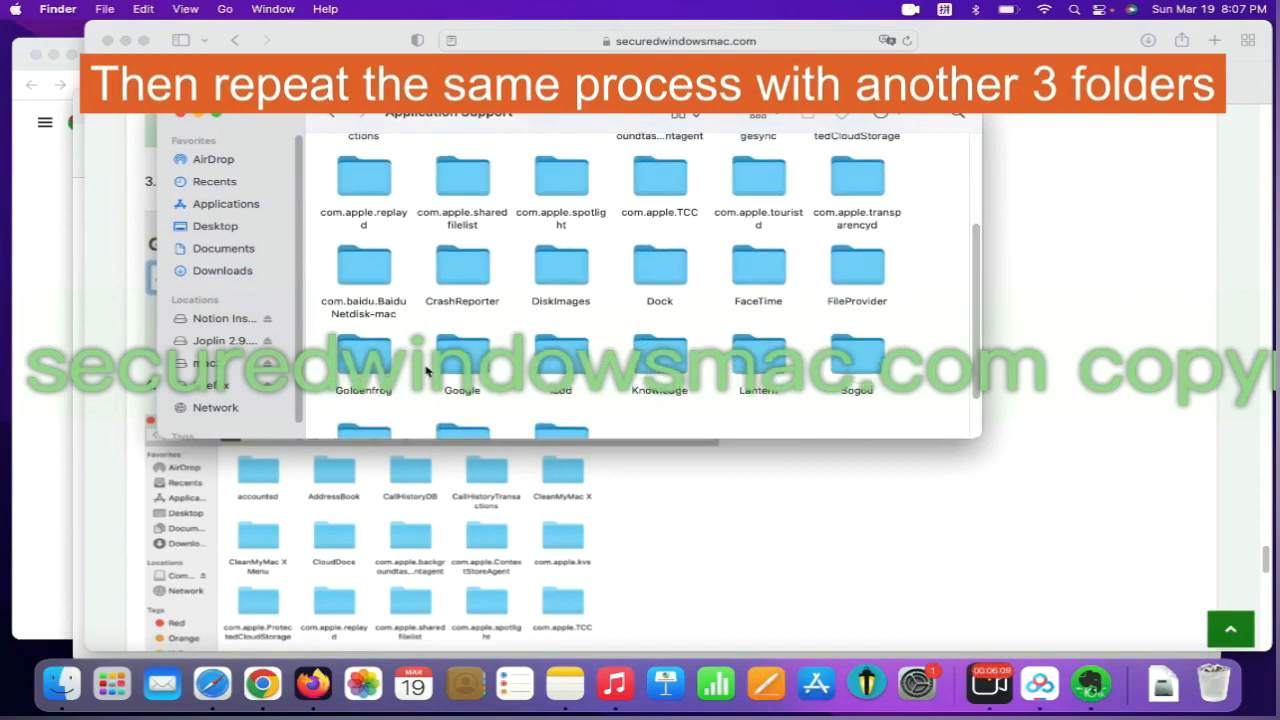
right_click(364, 360)
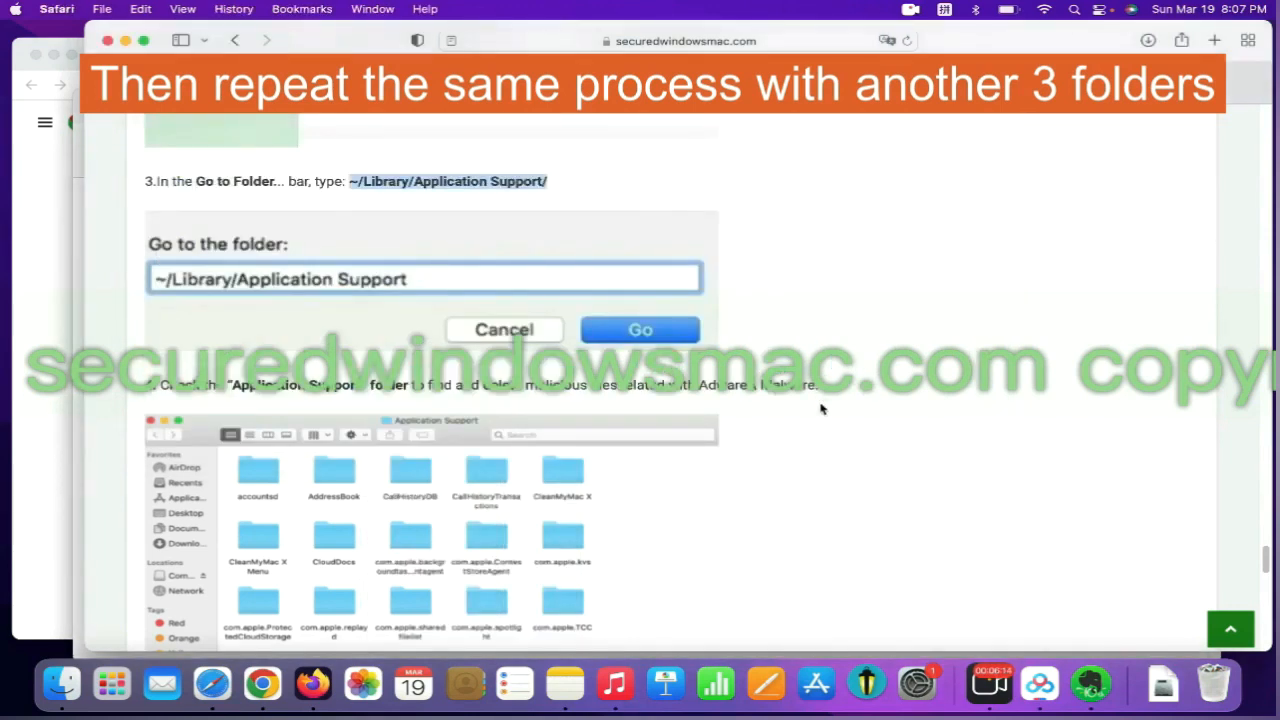
scroll(down, 3)
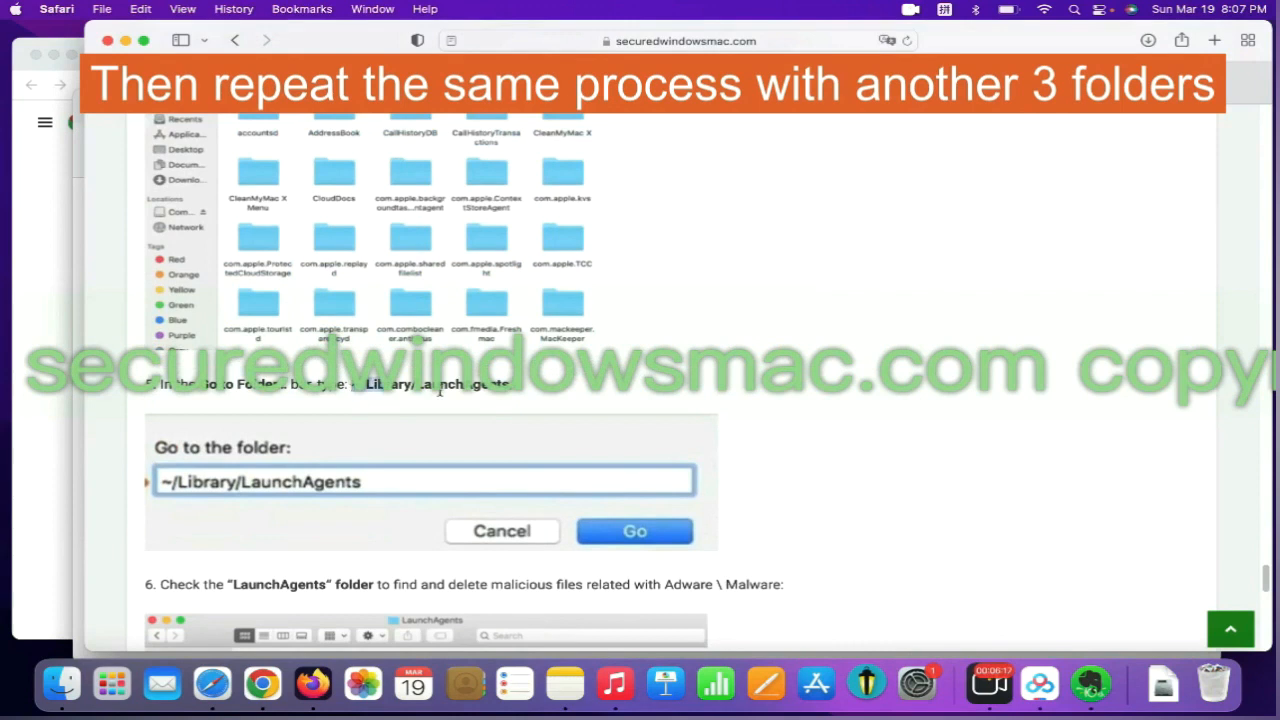
Go to ~/Library/LaunchAgents and move a suspicious plist file to the Trash.
right_click(424, 480)
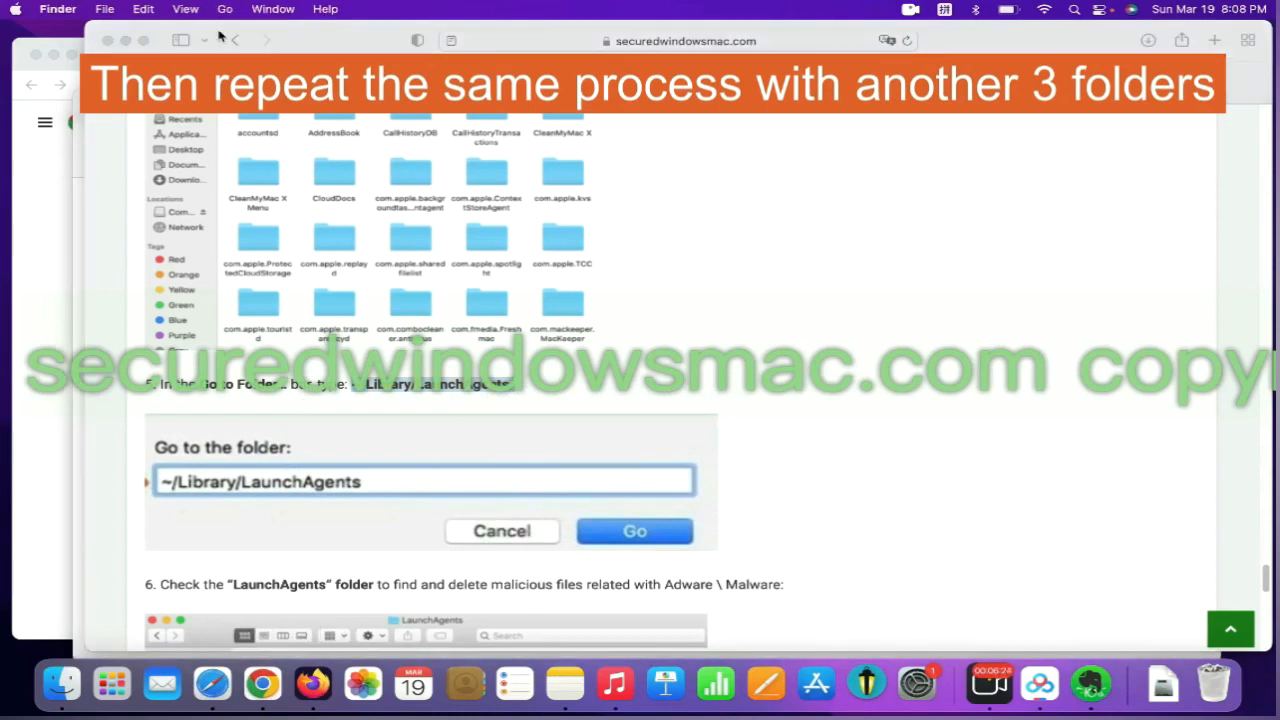
click(224, 8)
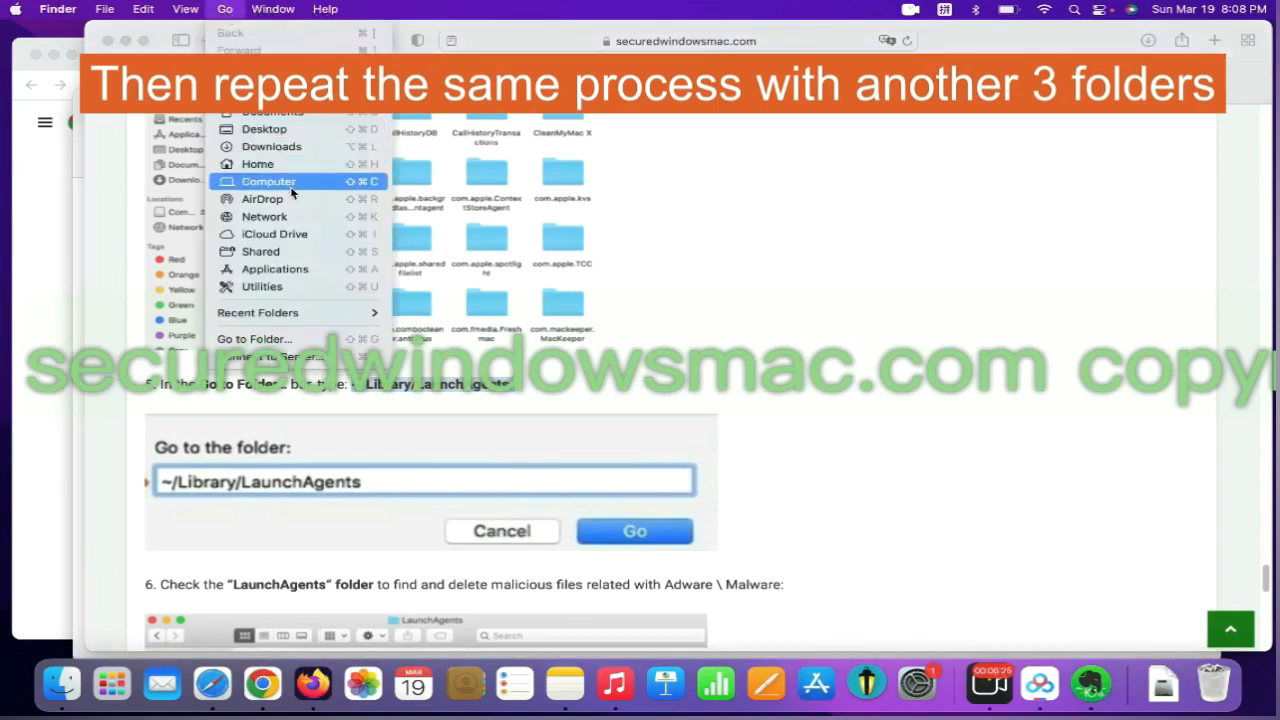
mouse_move(304, 304)
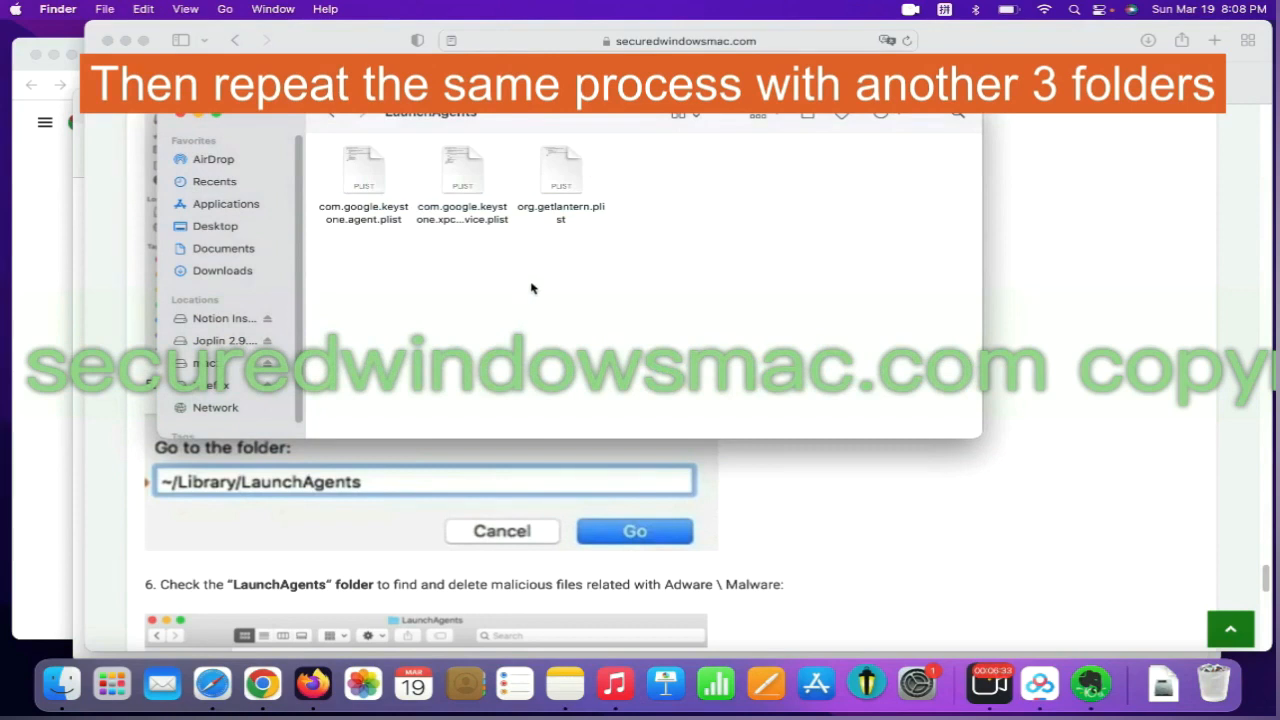
right_click(560, 170)
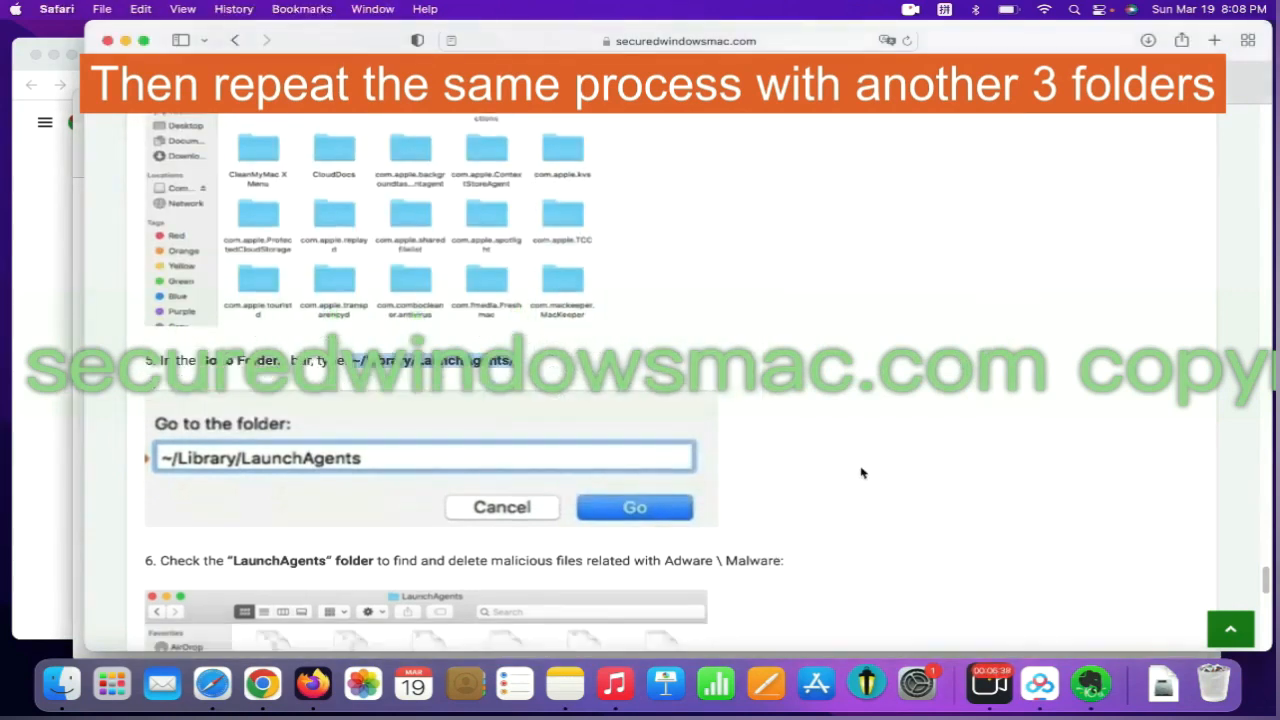
scroll(down, 3)
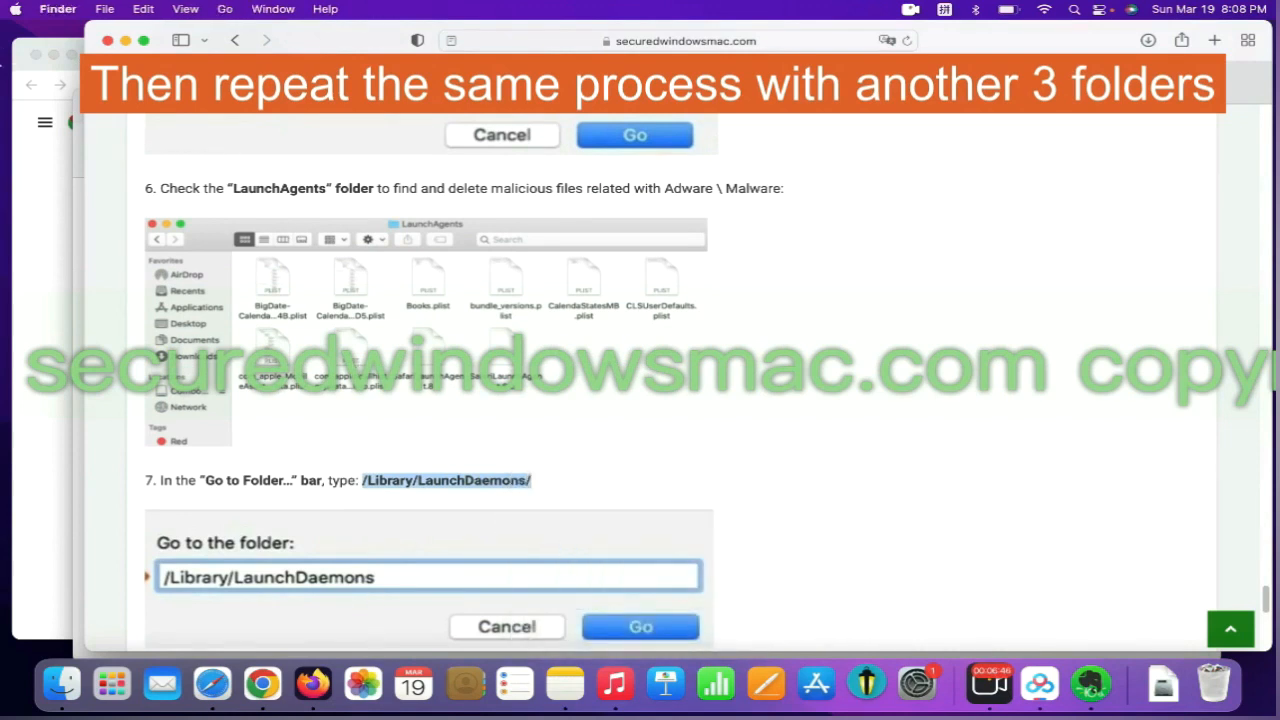
Go to /Library/LaunchDaemons/ in Finder and move a suspicious plist file to the Trash.
click(224, 8)
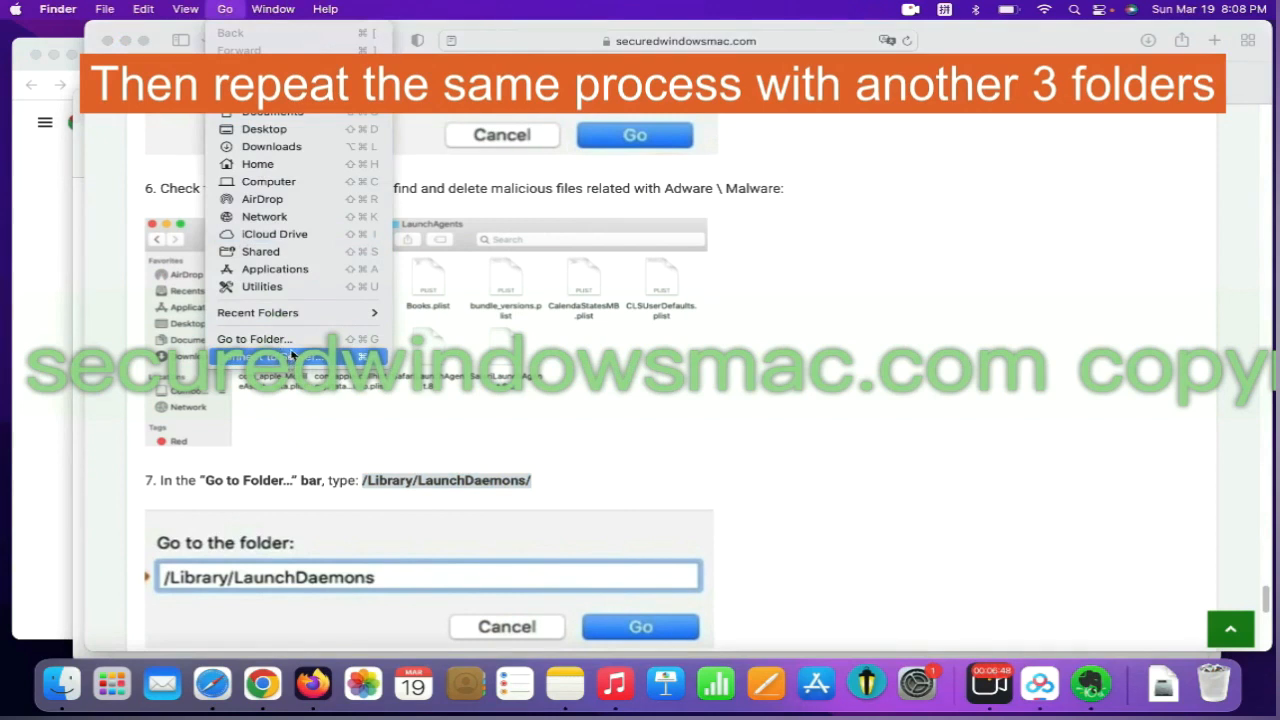
click(254, 338)
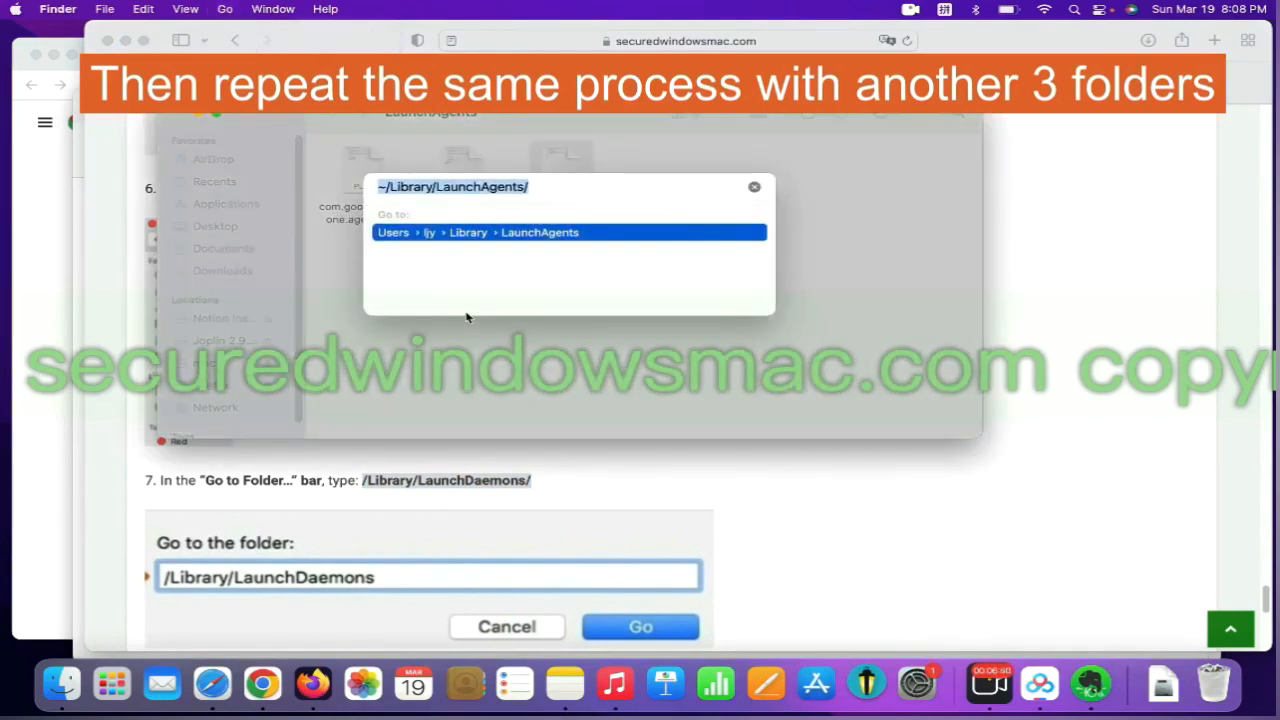
text(/Library/LaunchDaemons/)
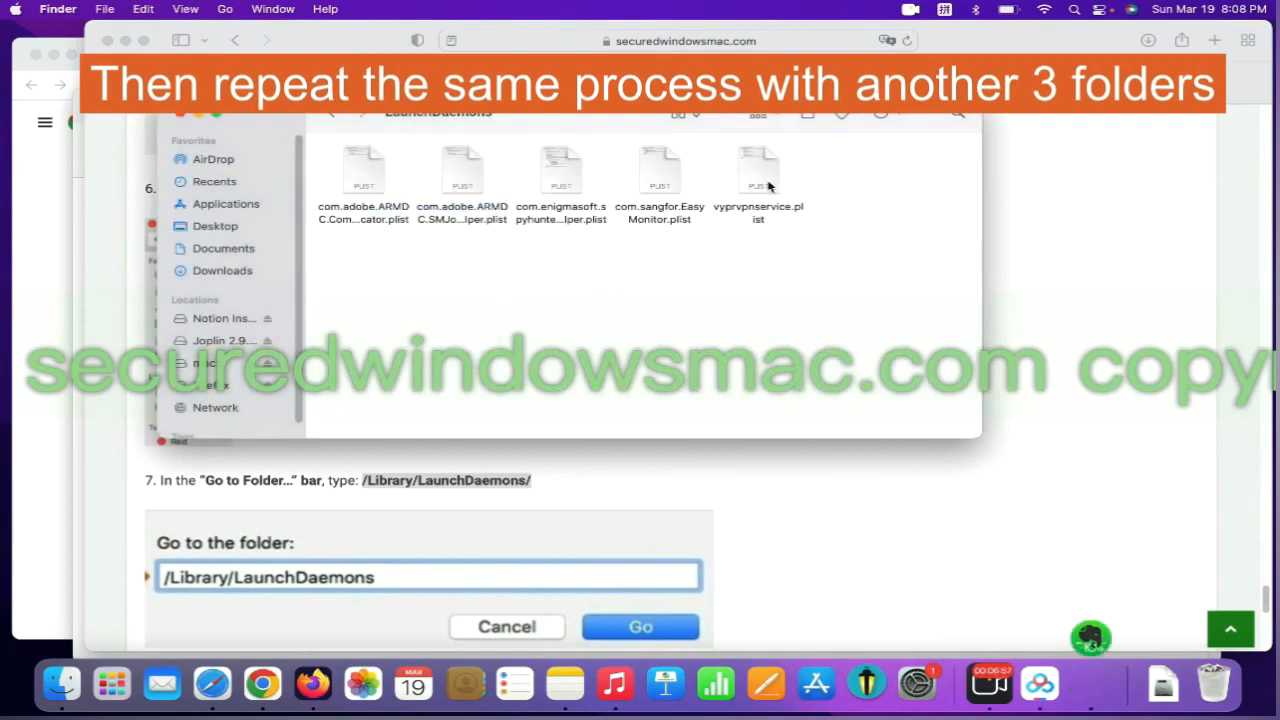
right_click(758, 170)
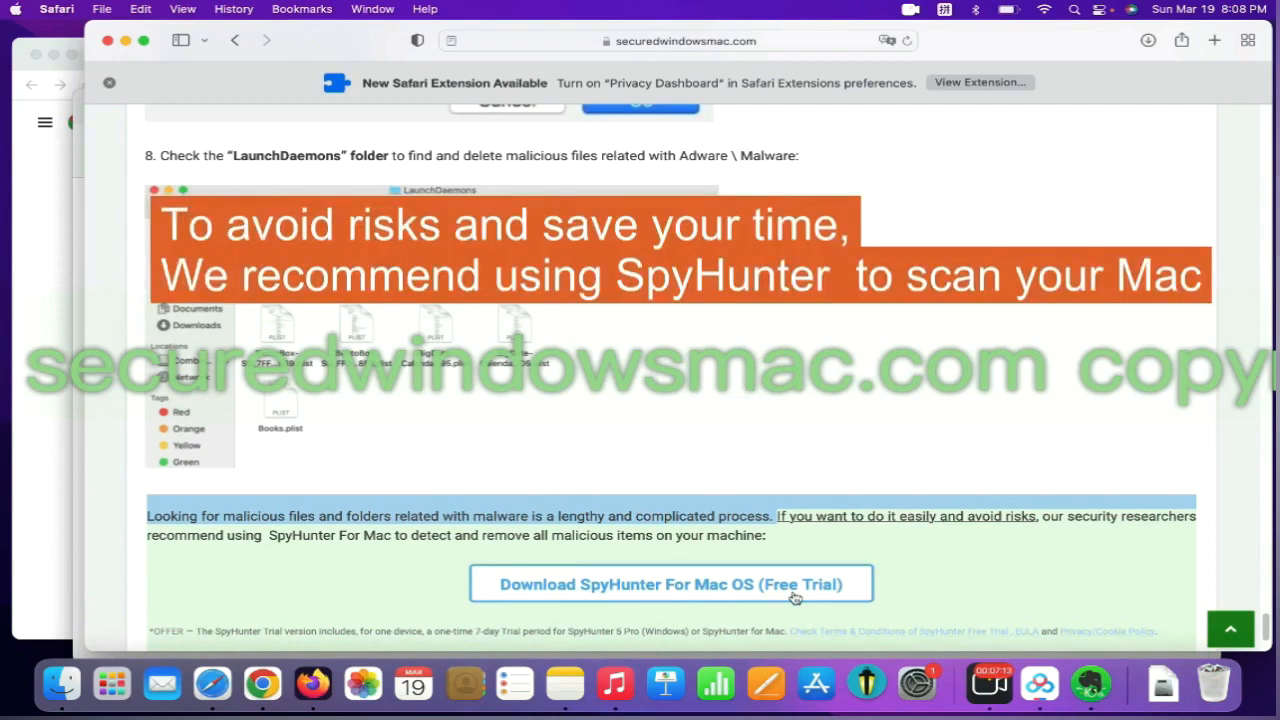
click(670, 584)
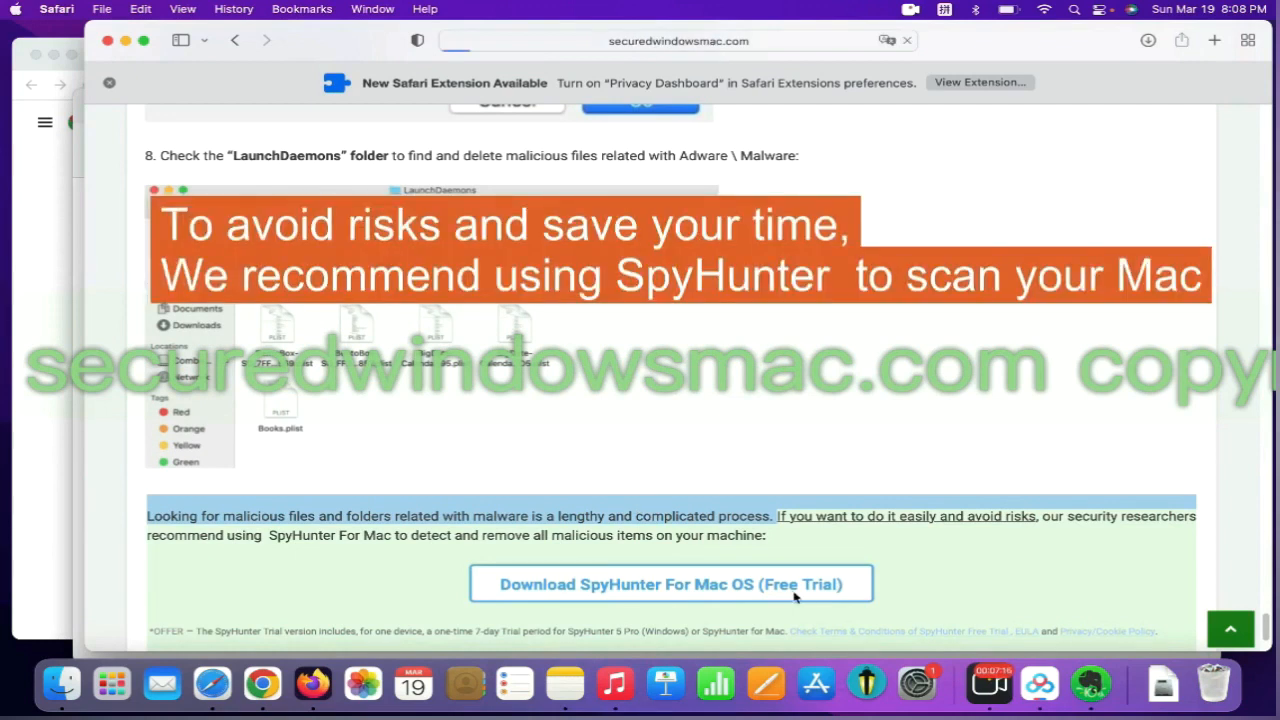